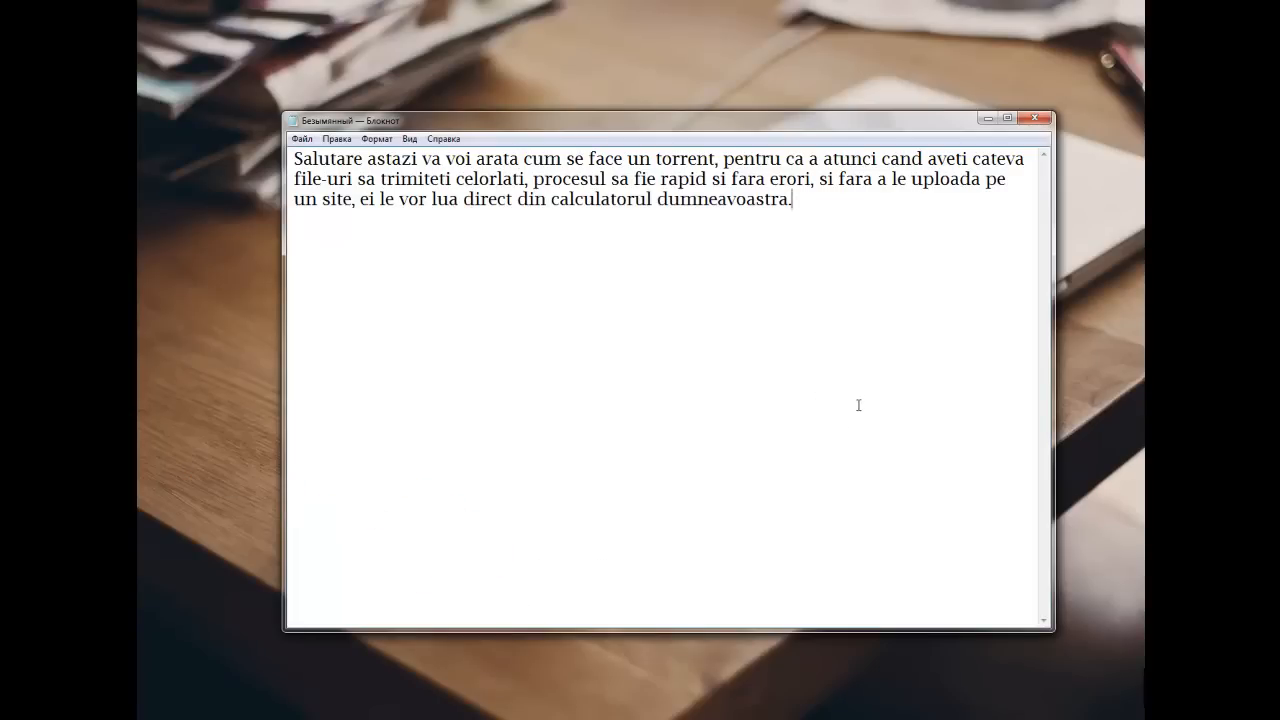
mouse_move(848, 356)
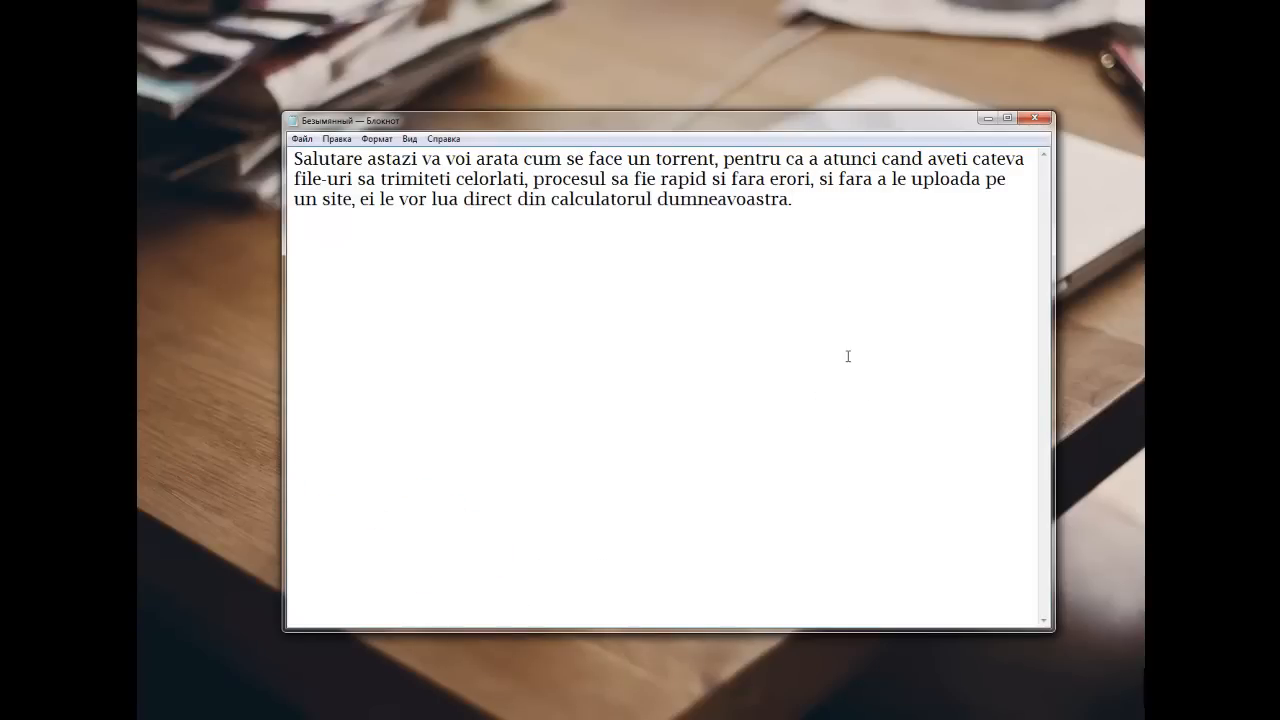
mouse_move(900, 374)
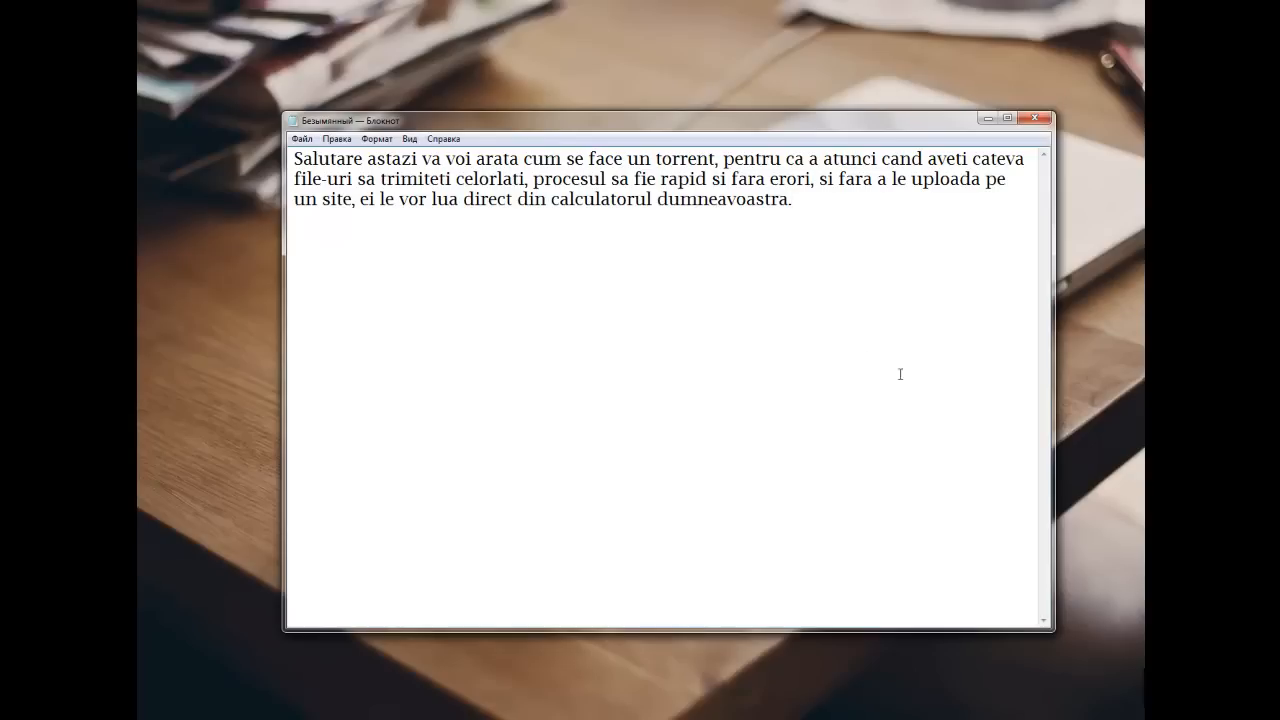
mouse_move(795, 358)
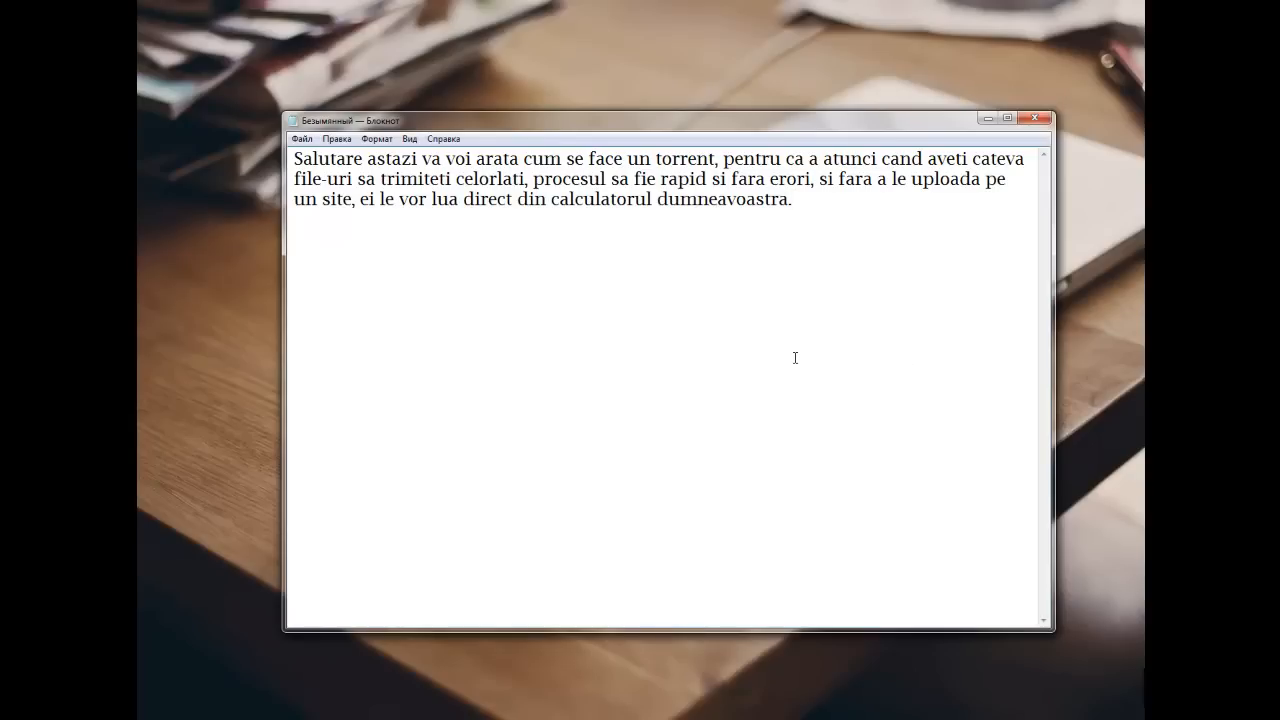
mouse_move(986, 119)
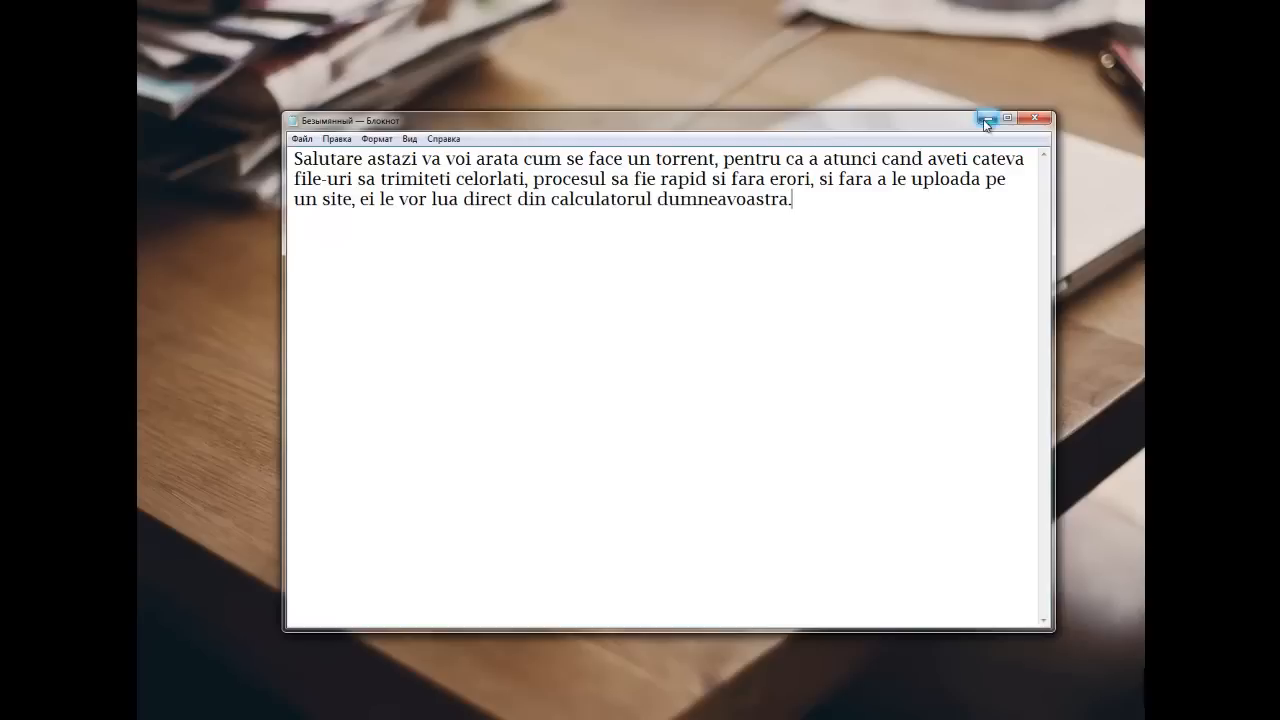
Step: Start a new torrent using folder D:\Images\3 as its source, then bring Notepad back
click(989, 118)
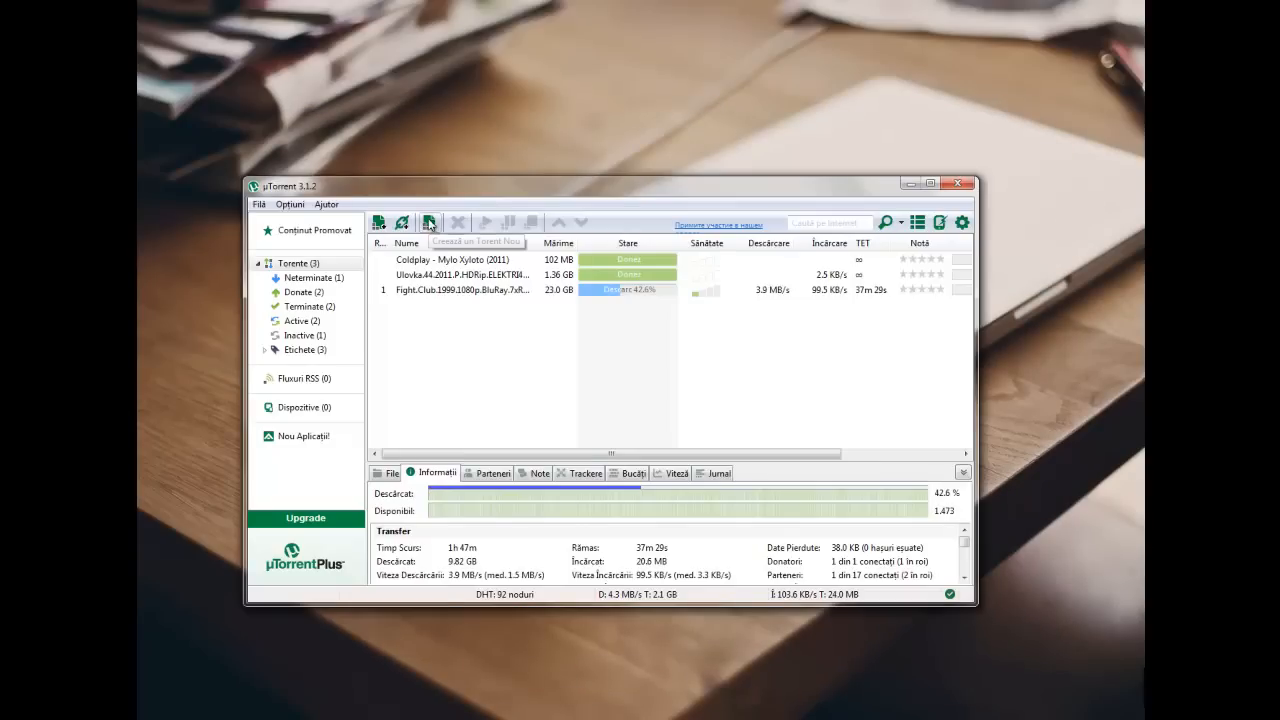
click(428, 222)
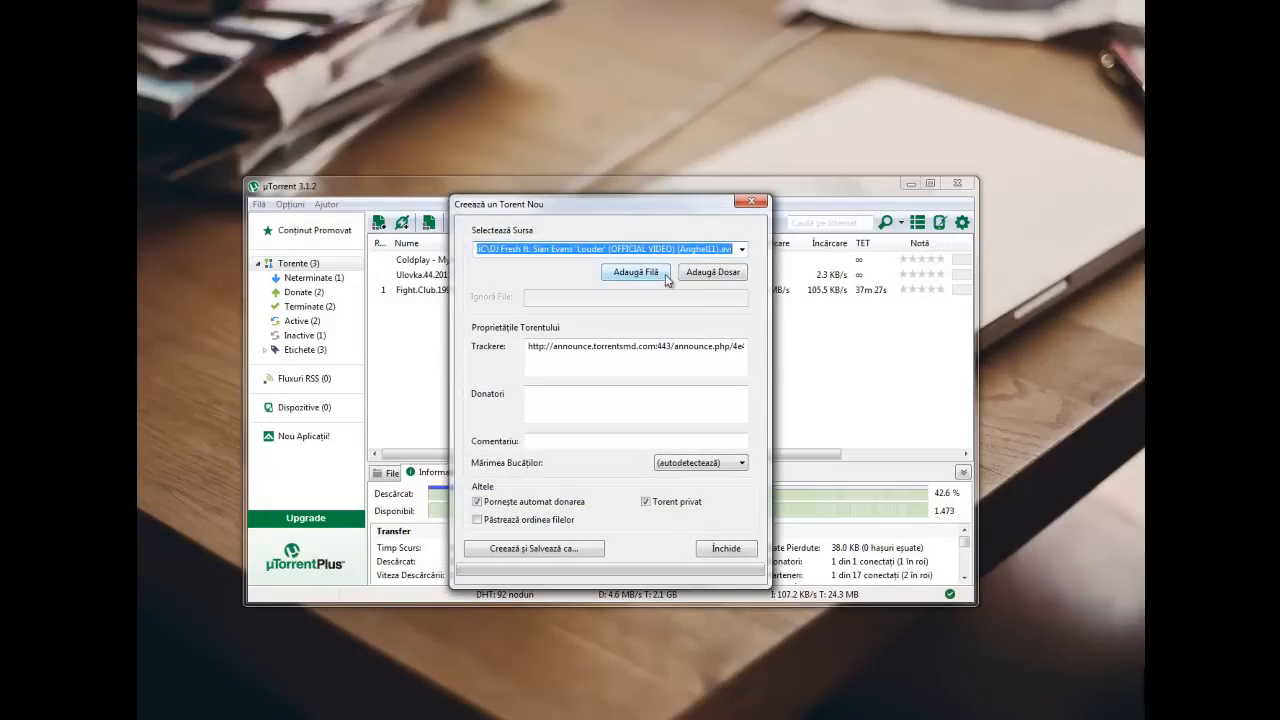
click(712, 271)
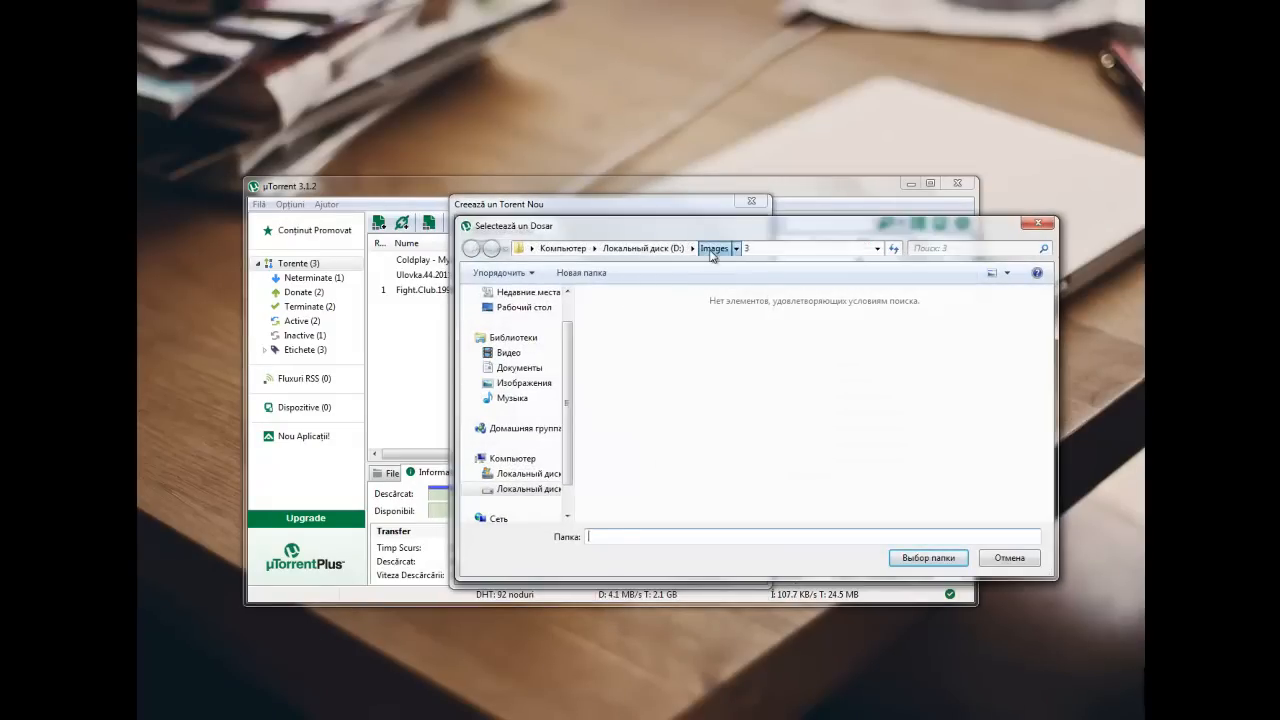
click(927, 557)
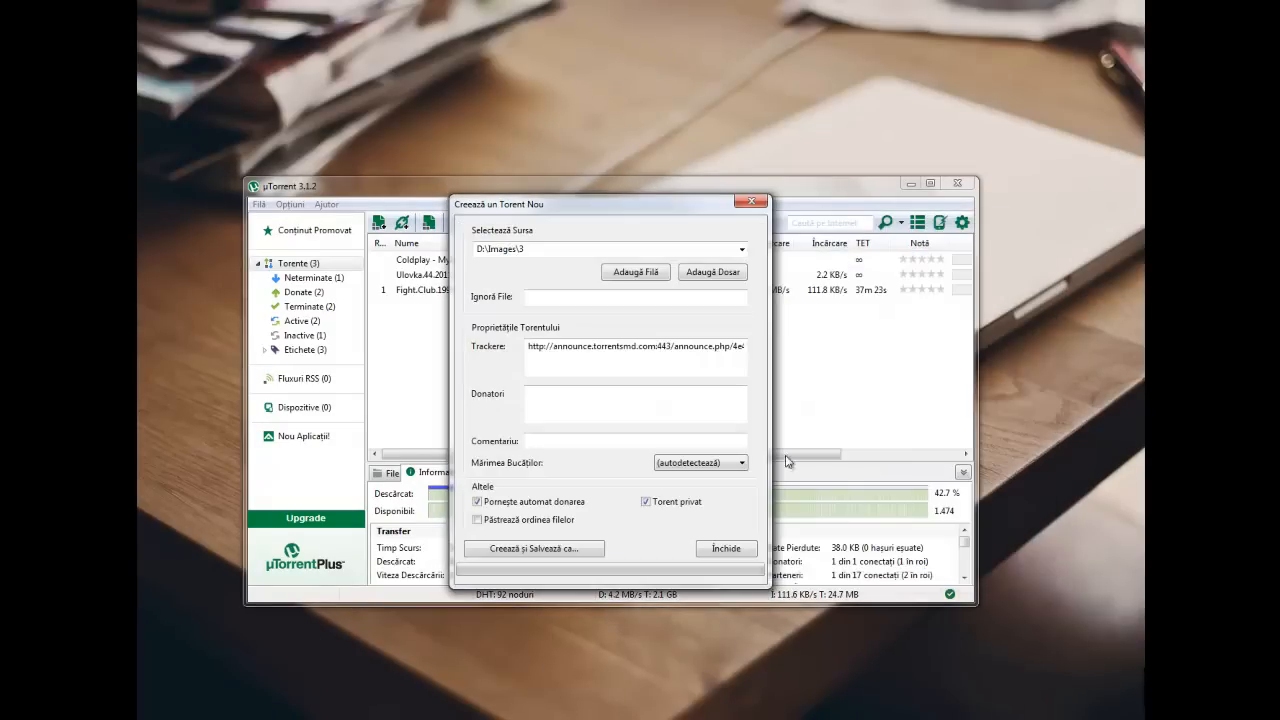
double_click(576, 347)
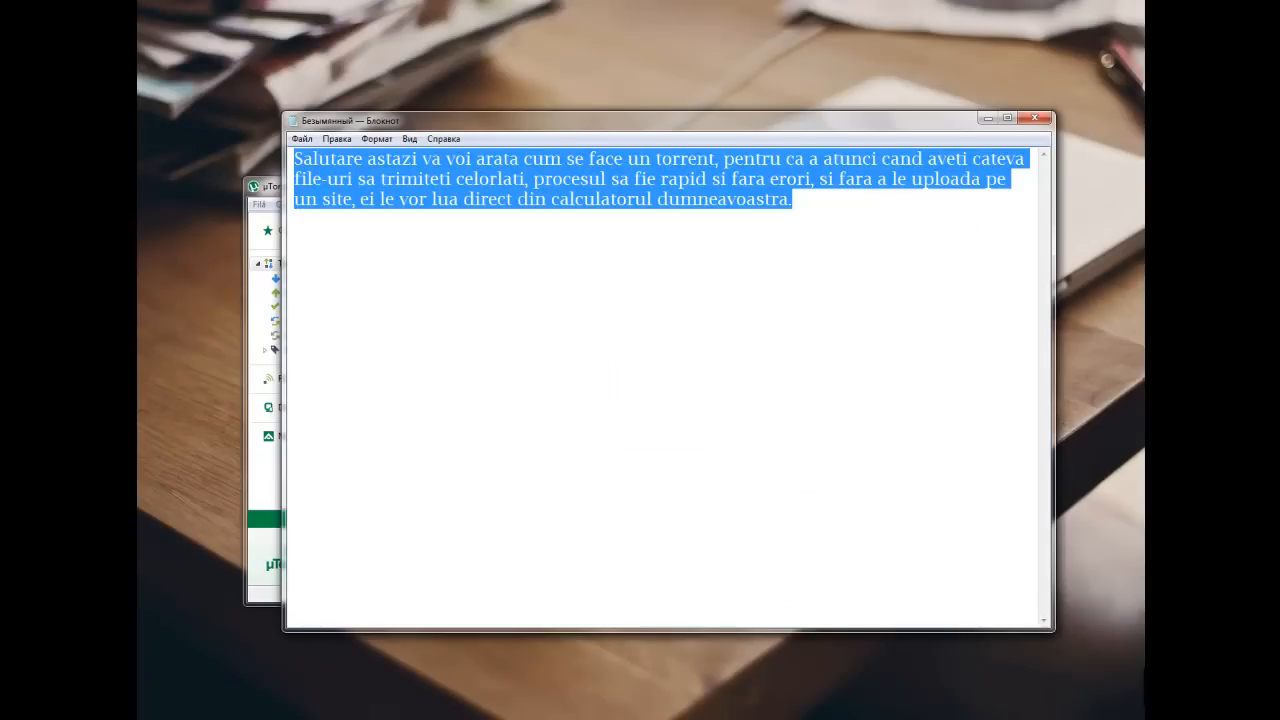
Step: Write 'il puteti afla scriind pe google' in the Notepad note, followed by 'my ip'
text(il pute)
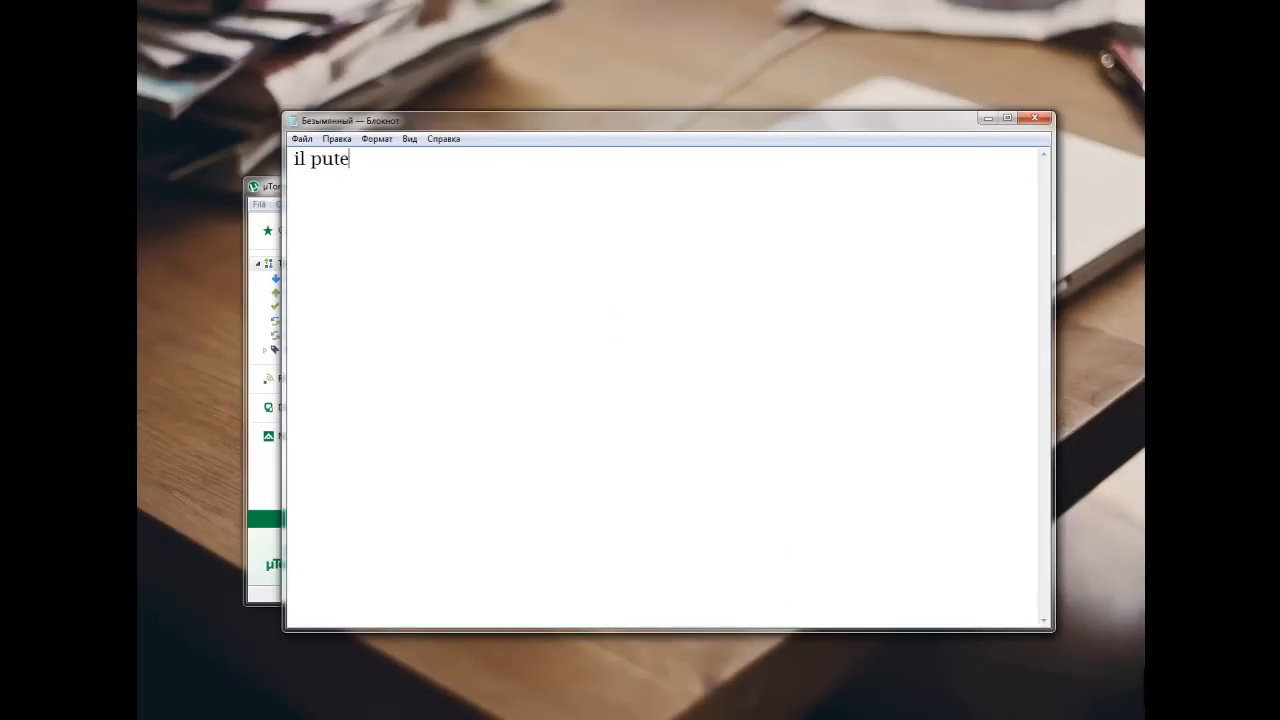
text(i)
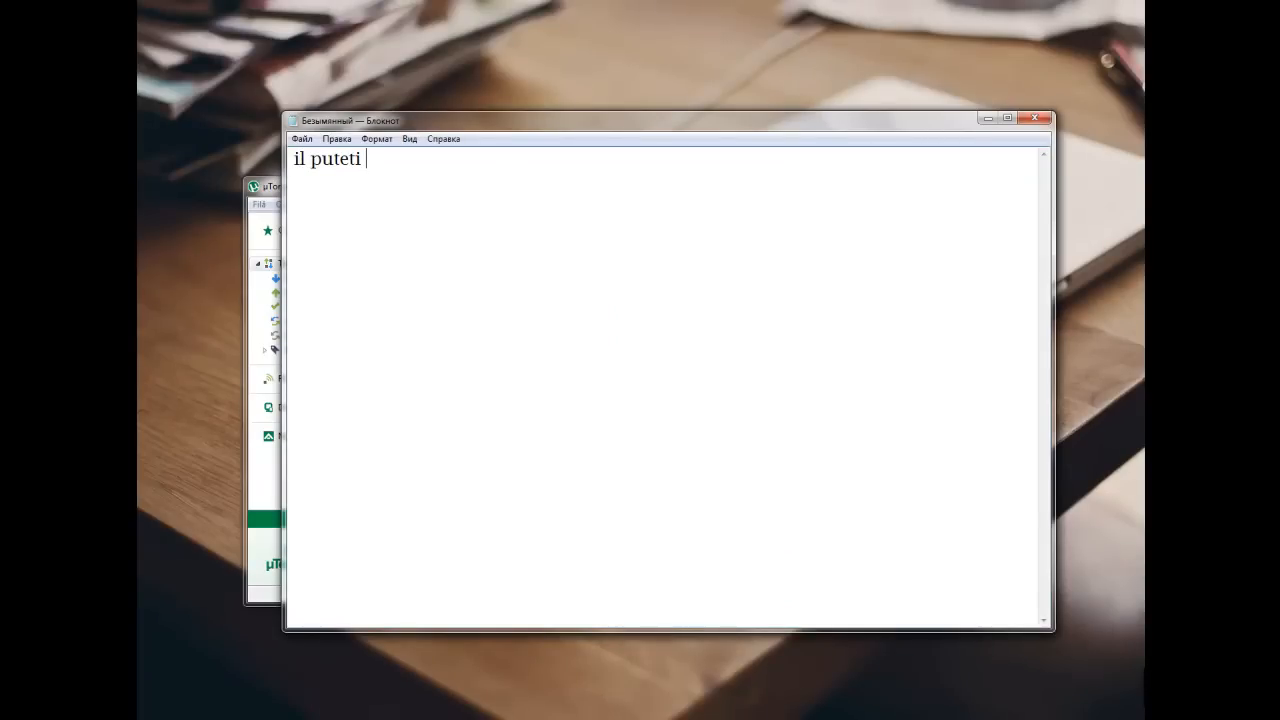
text(afla scr)
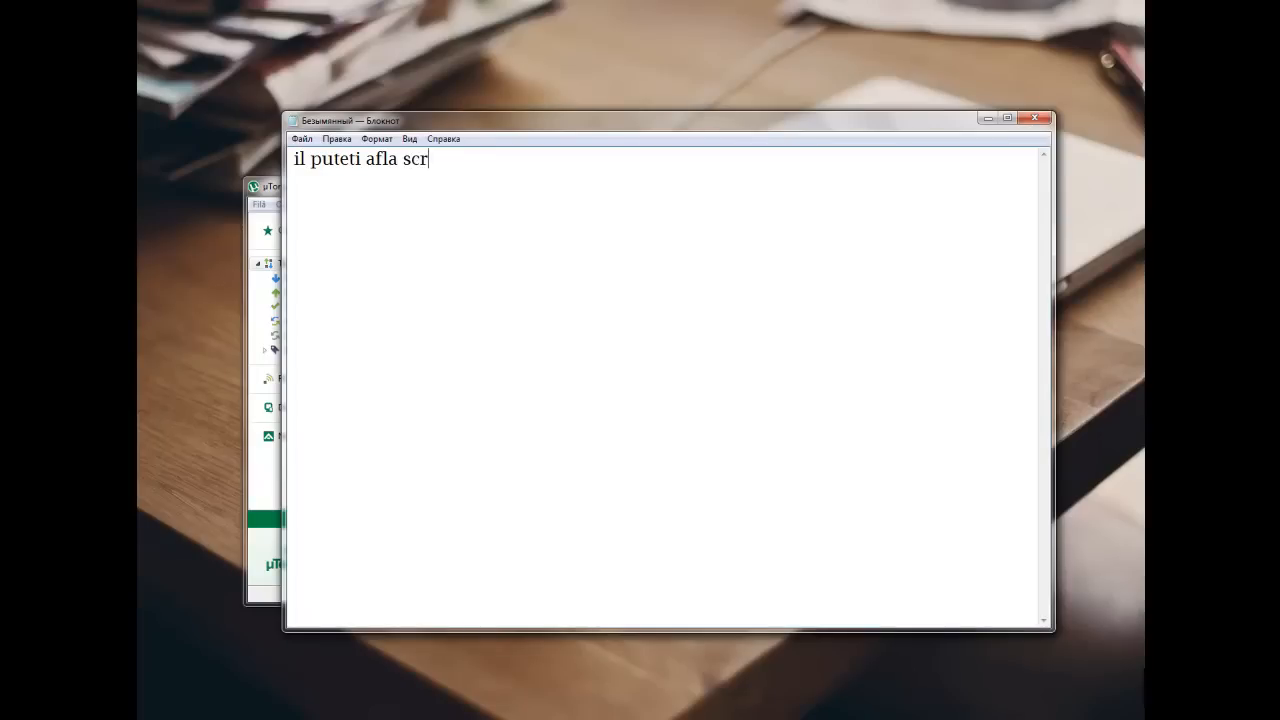
text(iind pe g)
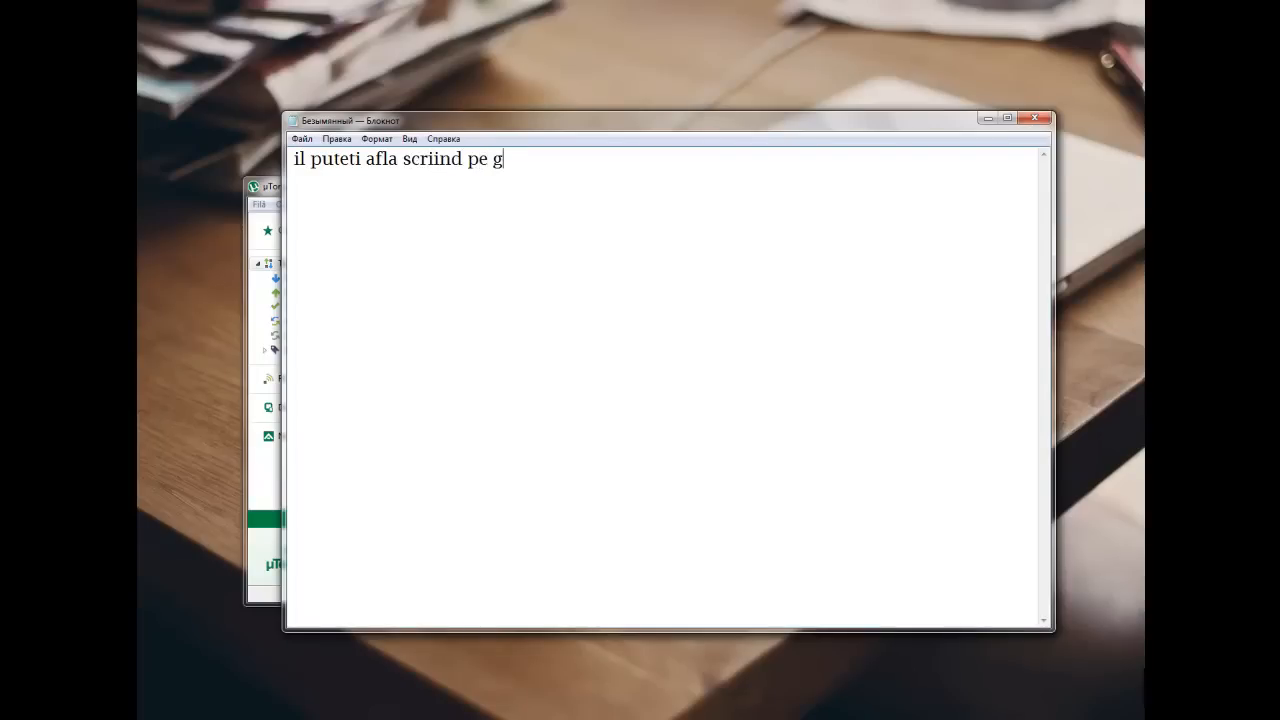
text(oogle)
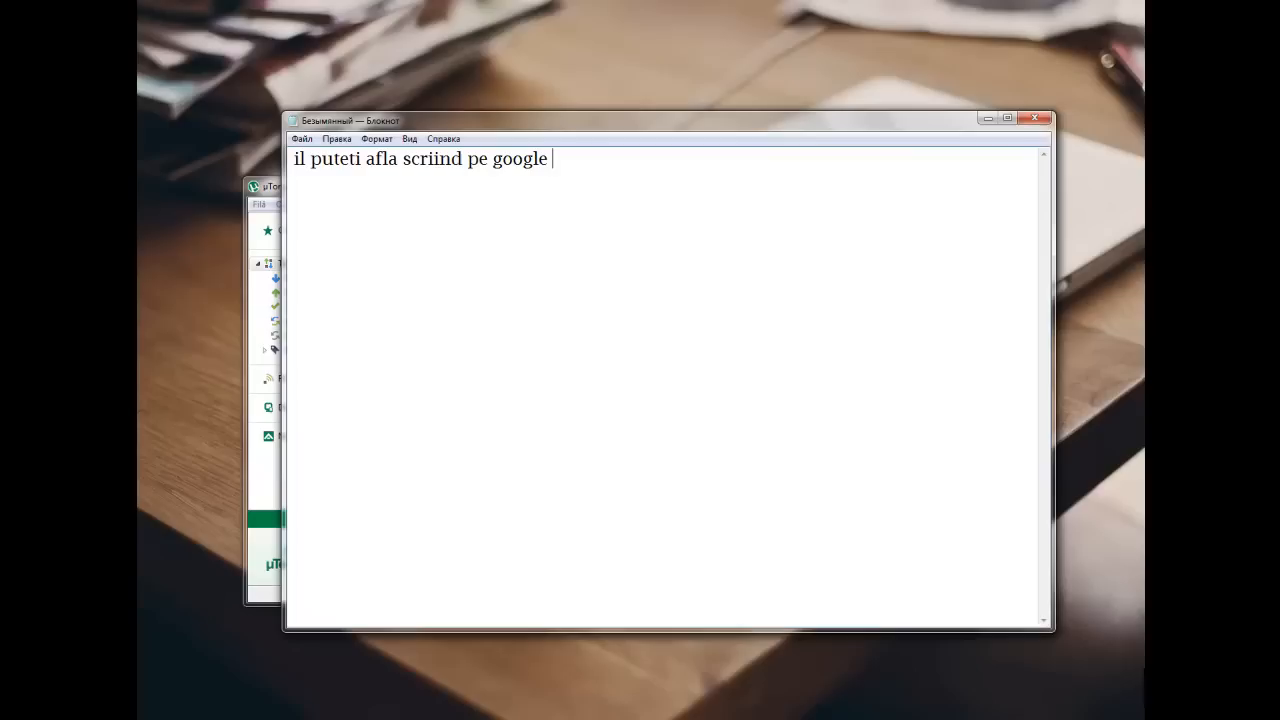
text(my ip)
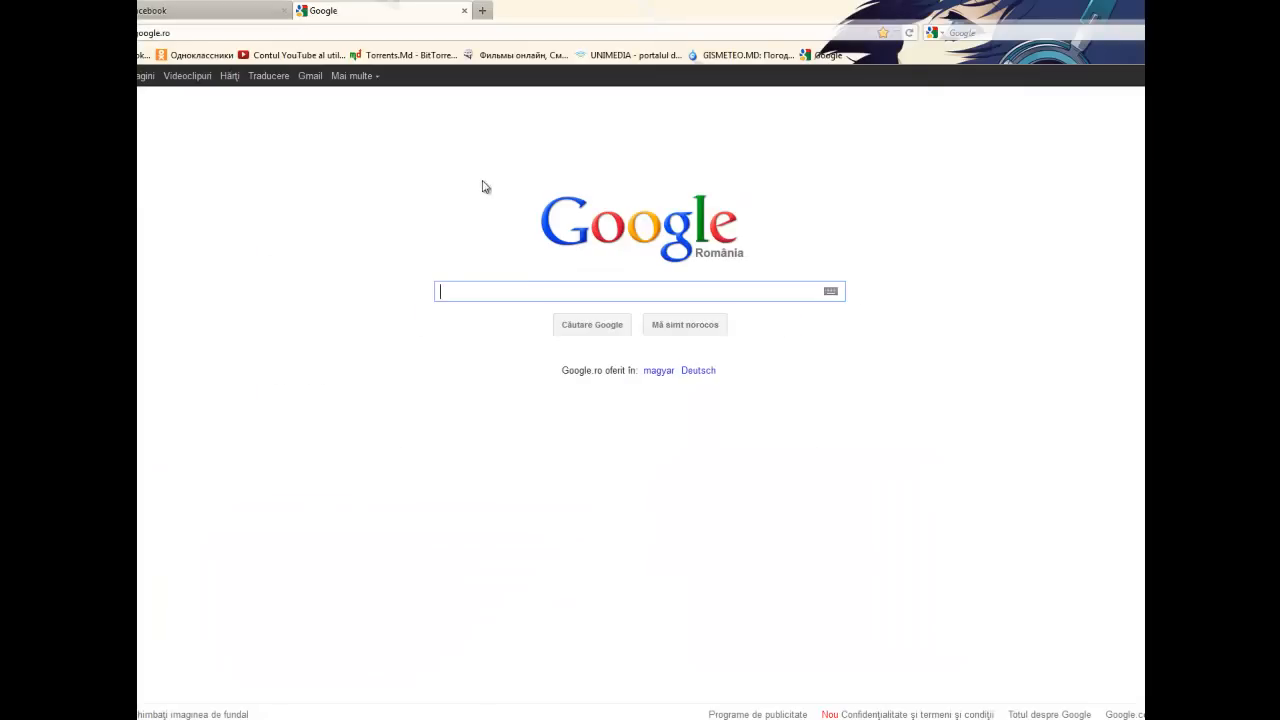
Step: Search Google for 'my ip' via the suggestion
text(my ip)
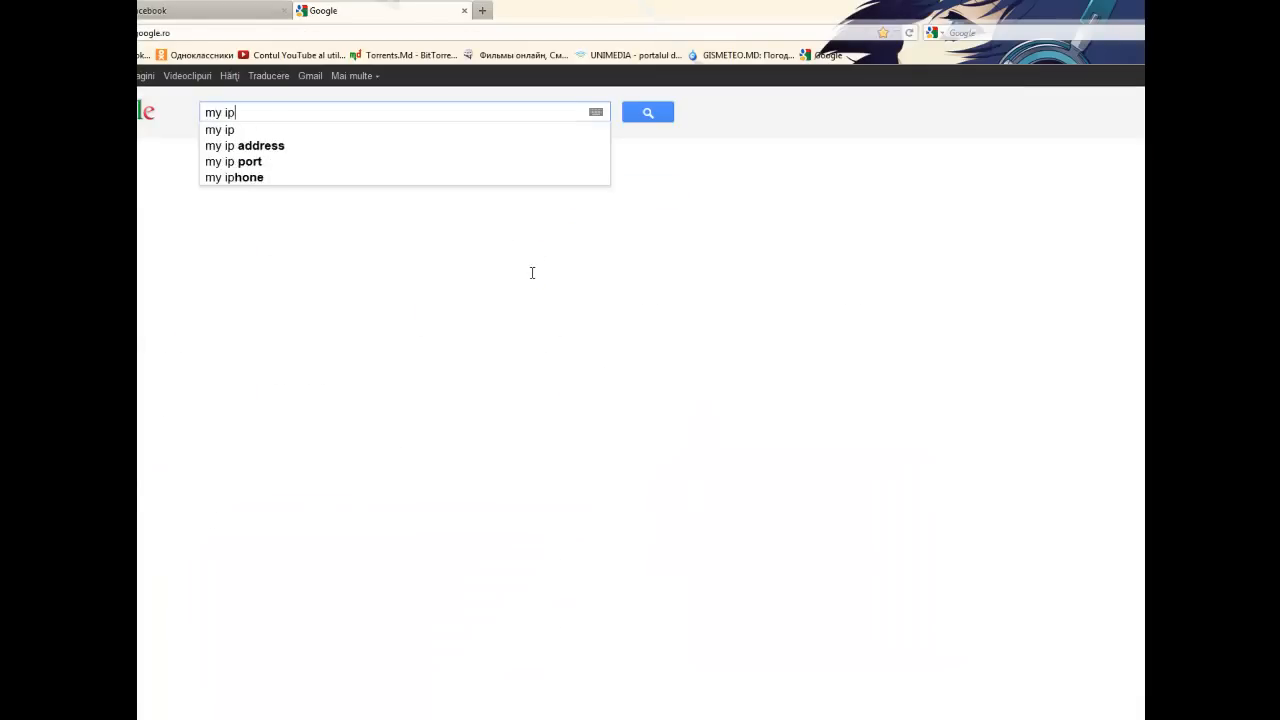
click(647, 111)
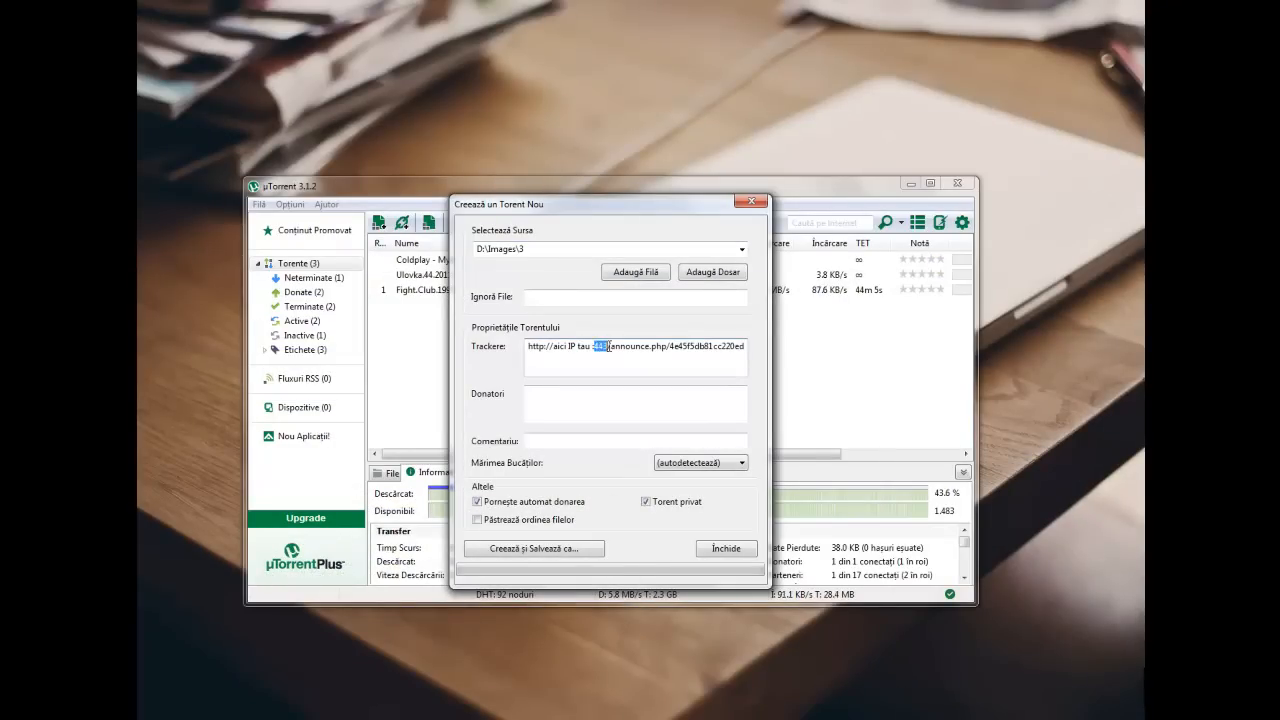
Step: Look up the listening port 61221 in Preferences > Connection
click(290, 204)
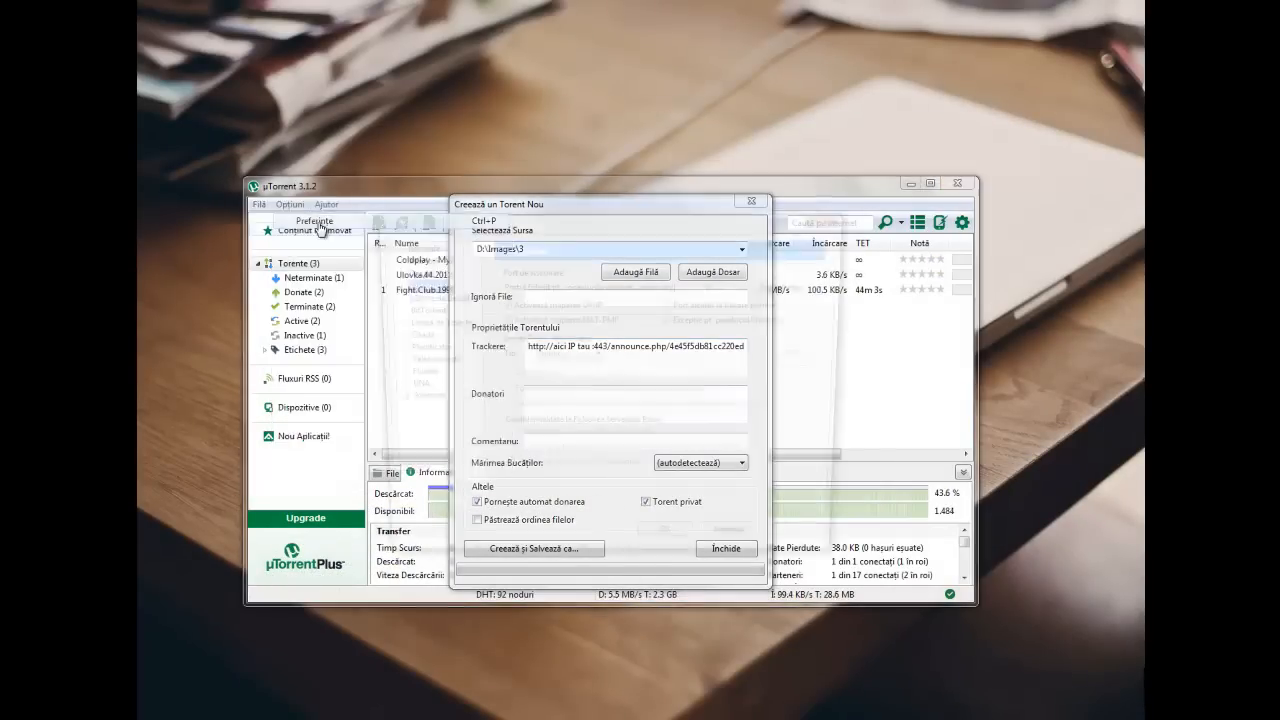
click(314, 221)
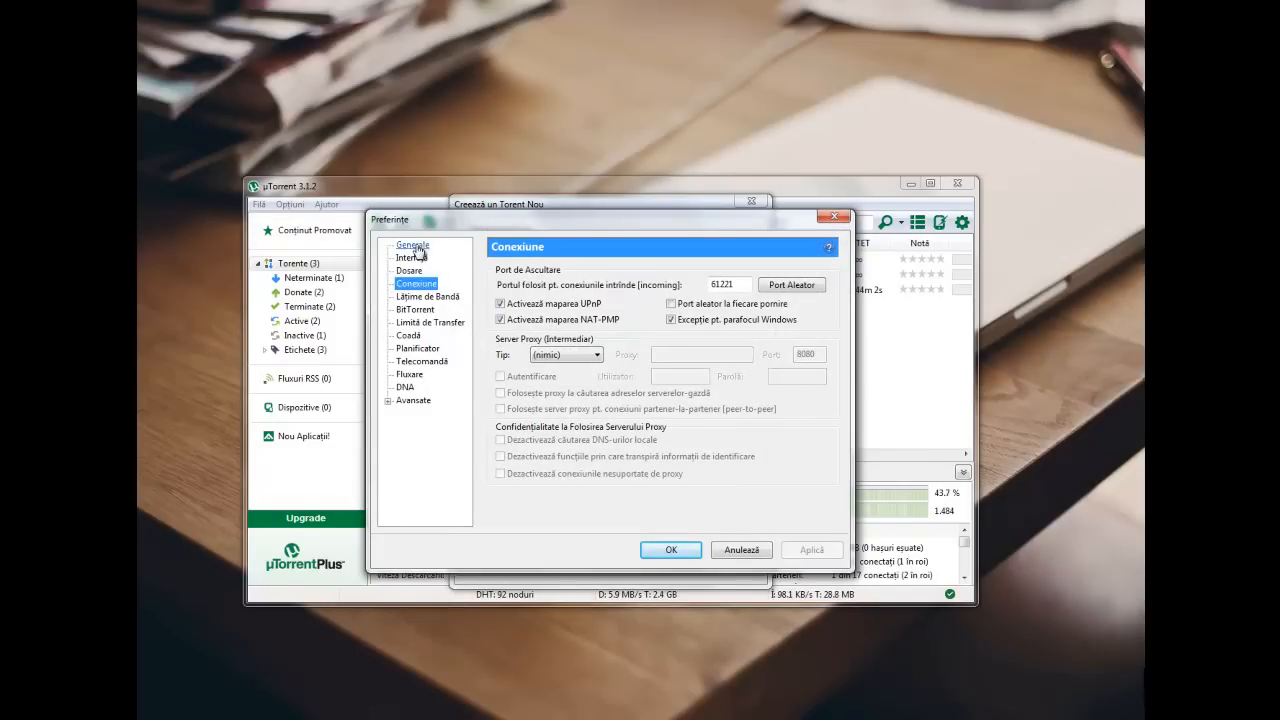
click(725, 284)
text(http://aici IP tau :61221/announce)
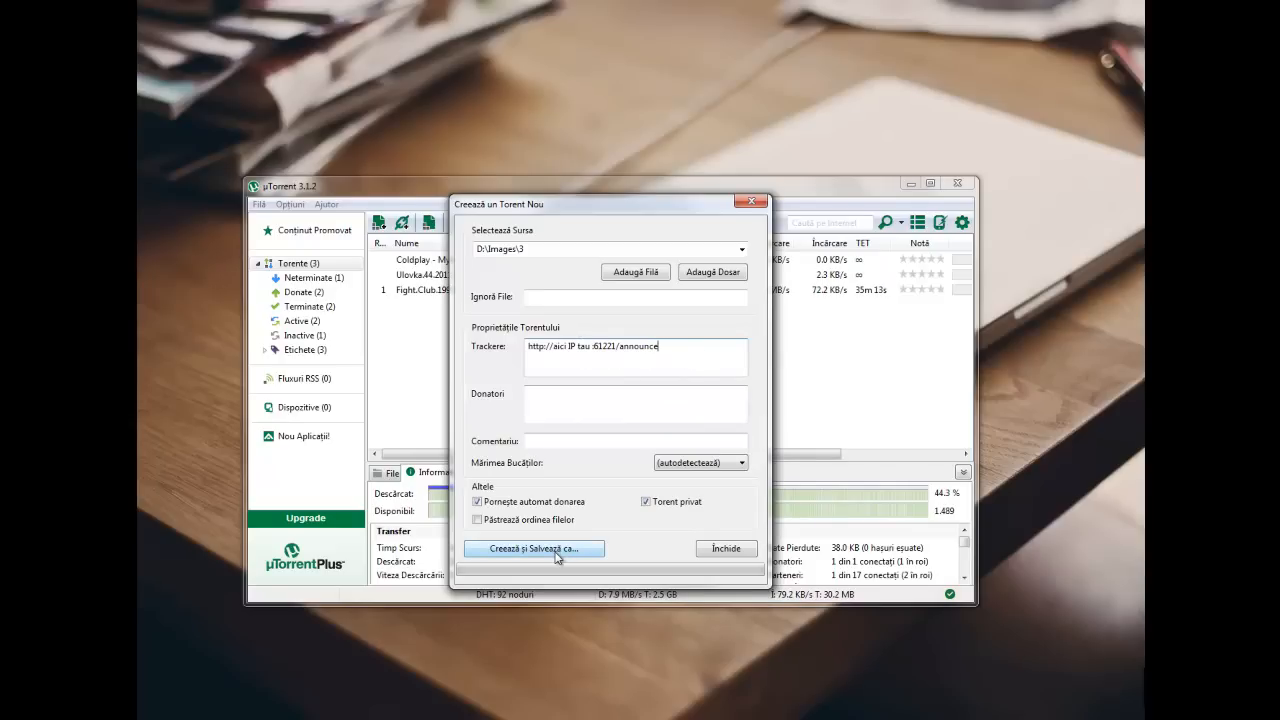
Step: Create torrent '3', save it into D:\Images\3, and close the creation dialog
click(533, 548)
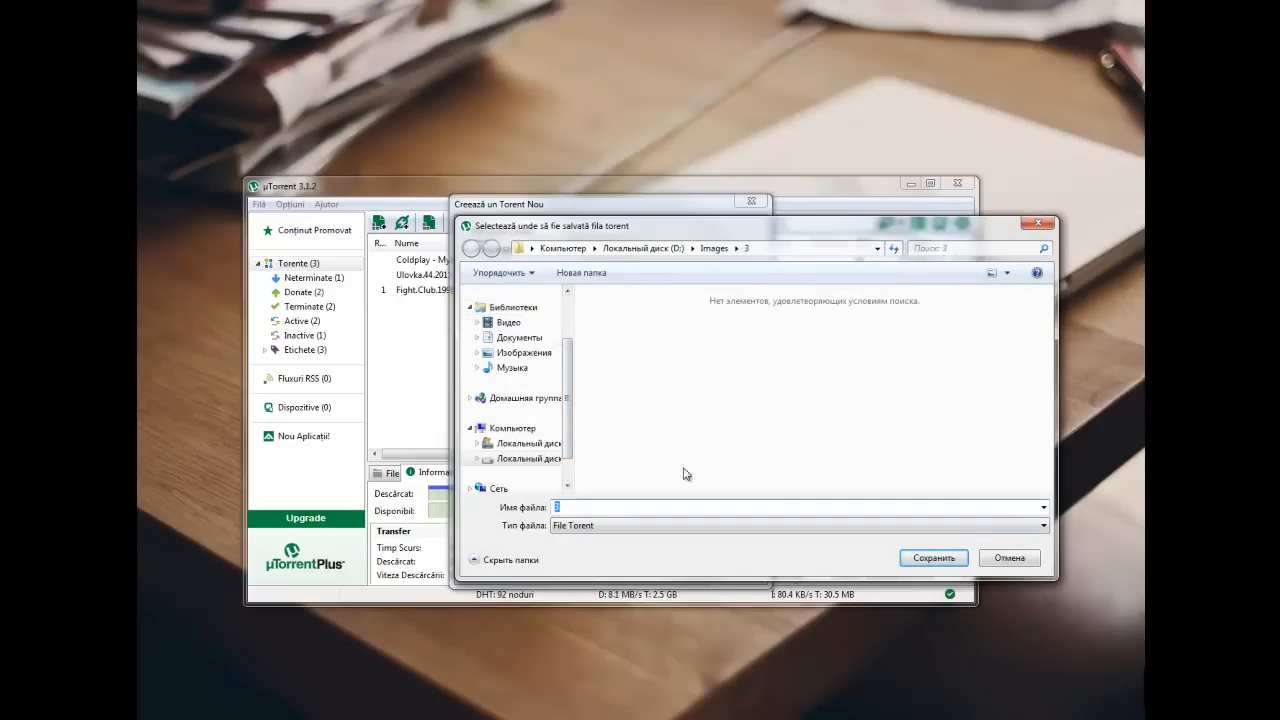
click(932, 557)
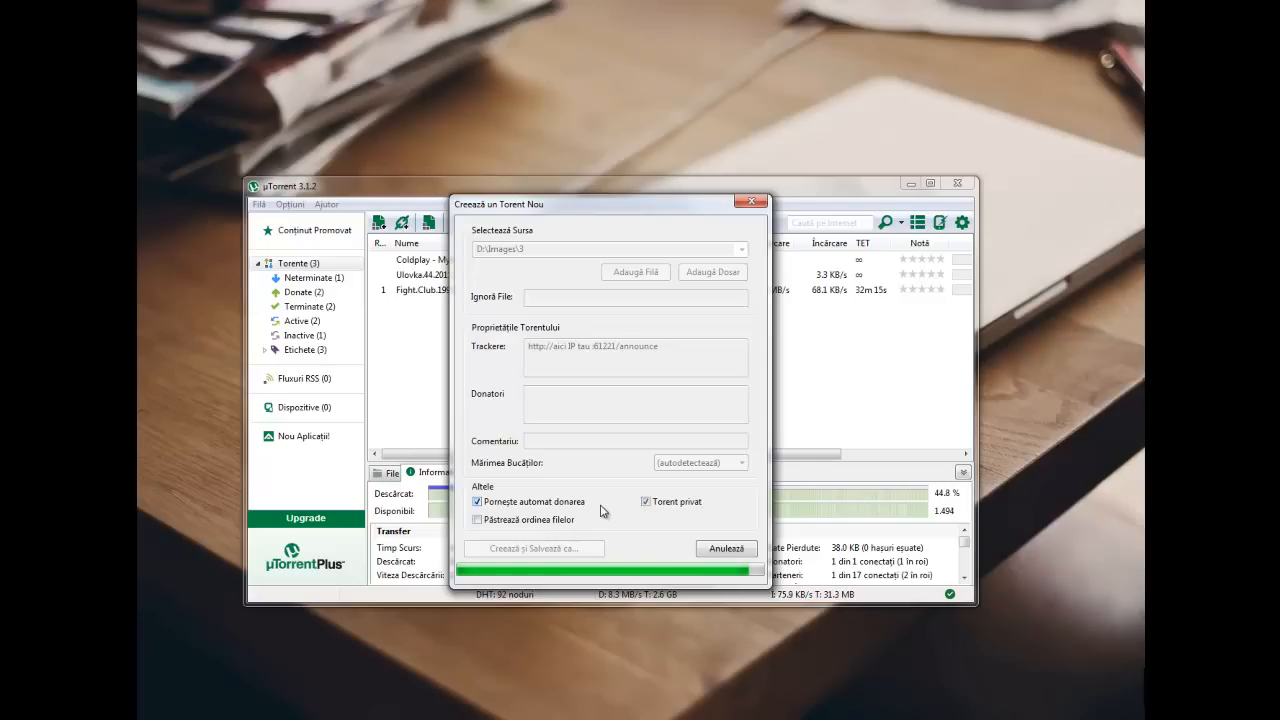
click(726, 548)
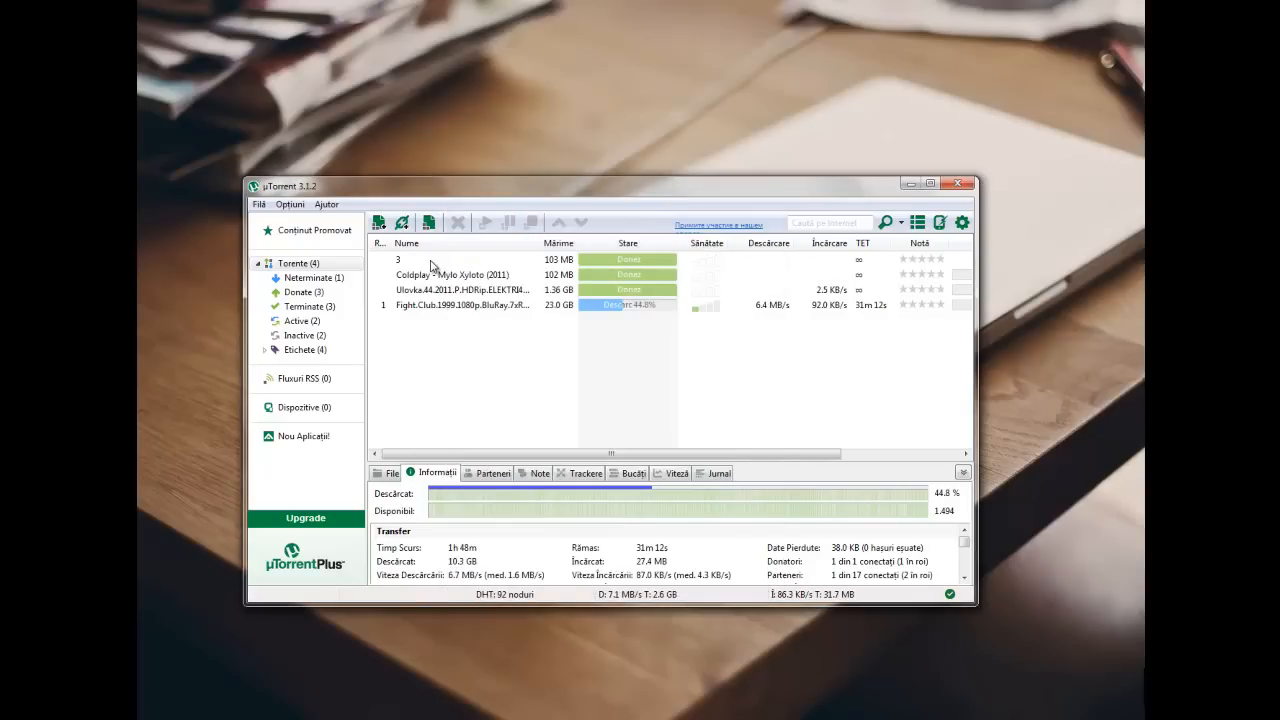
Step: Open torrent 3's containing folder in Explorer and select the '3' torrent file
right_click(398, 259)
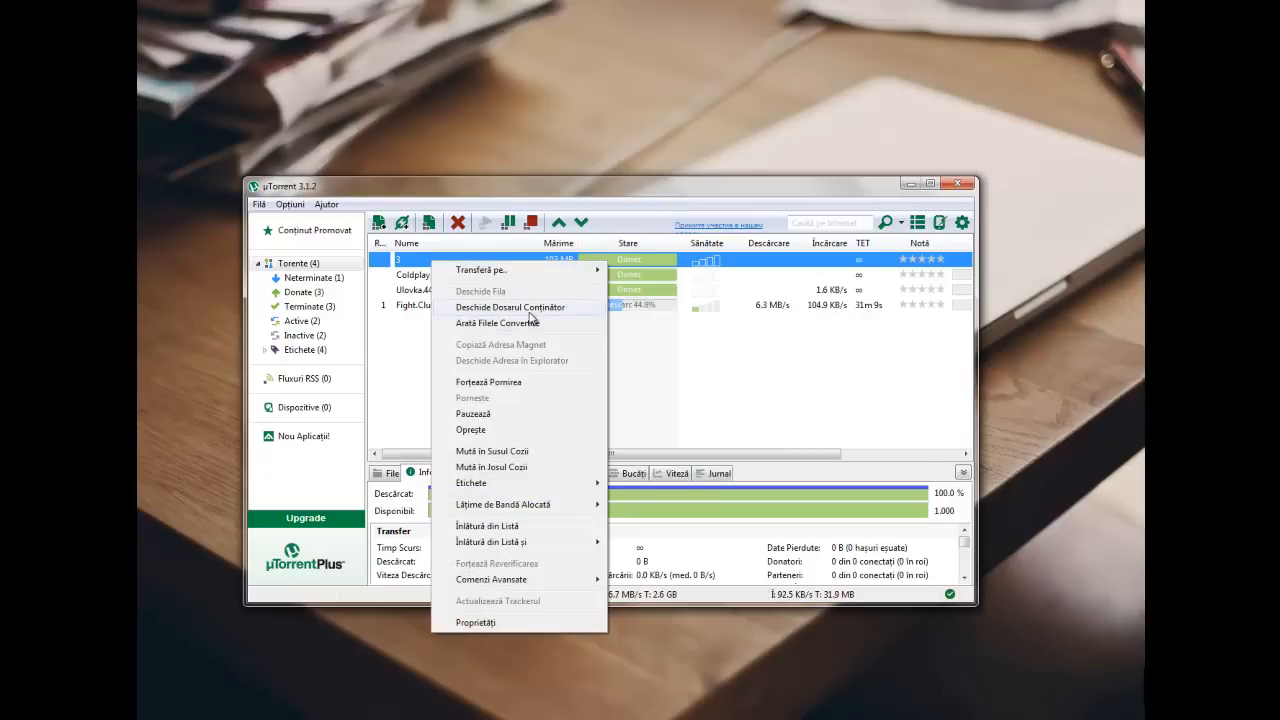
click(510, 307)
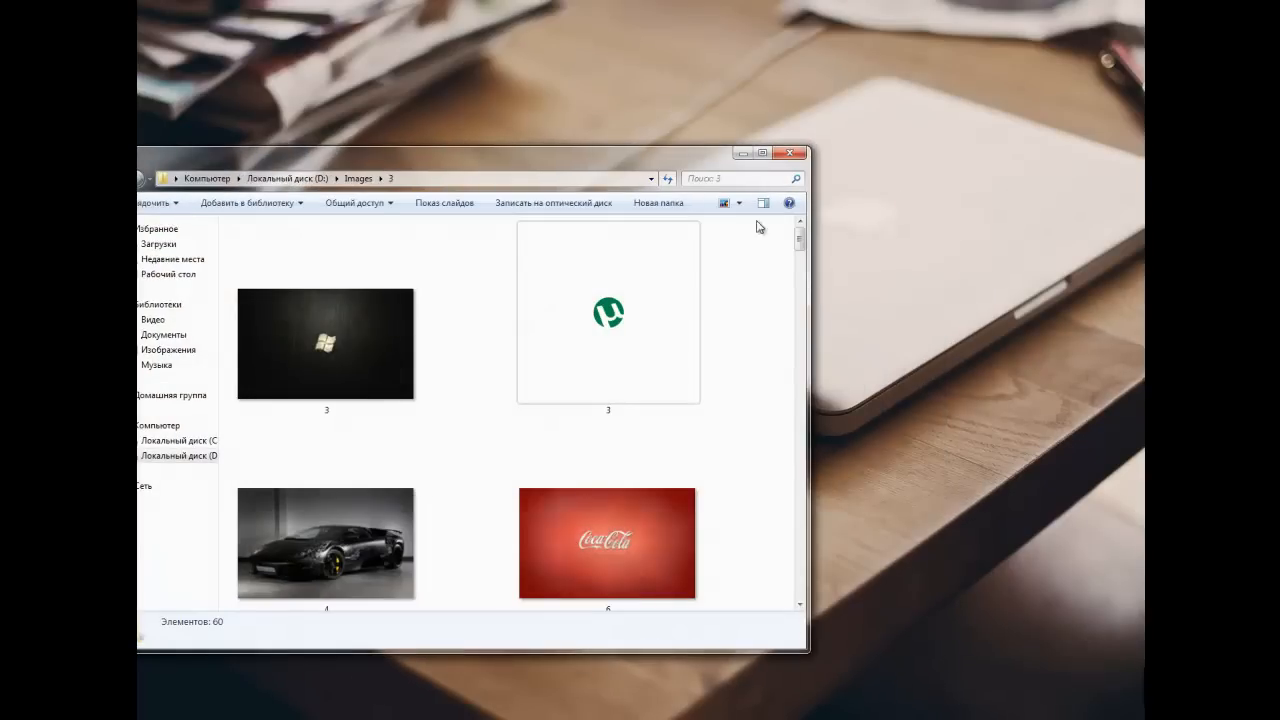
click(607, 312)
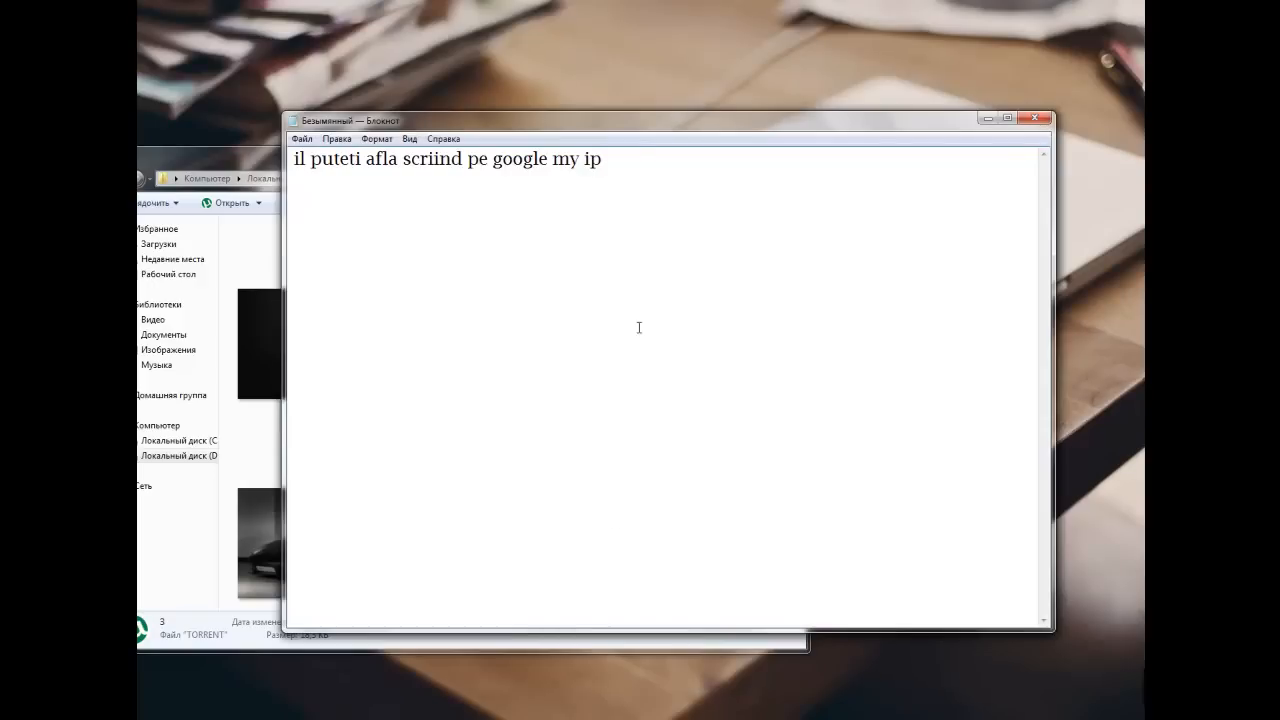
Step: Type 'acest il trimiteti cui doresti sa primeasca file-urile' in Notepad, shifting its window right
text(ac)
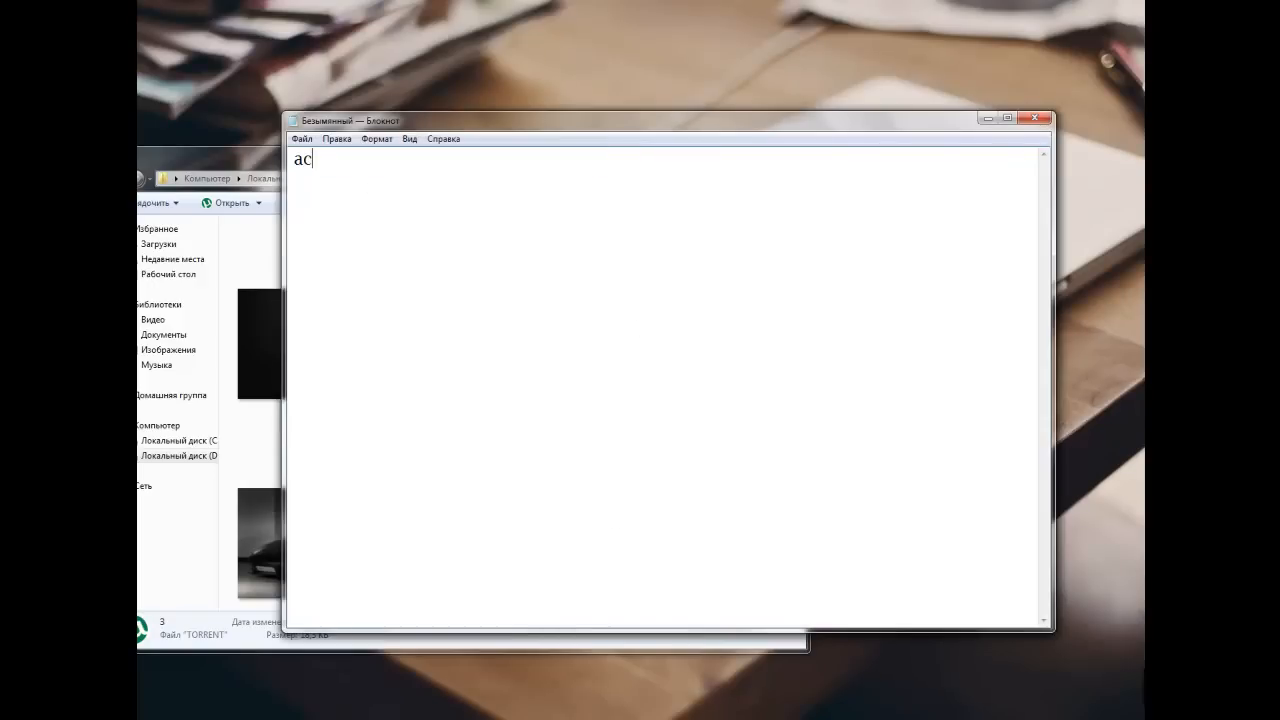
text(st)
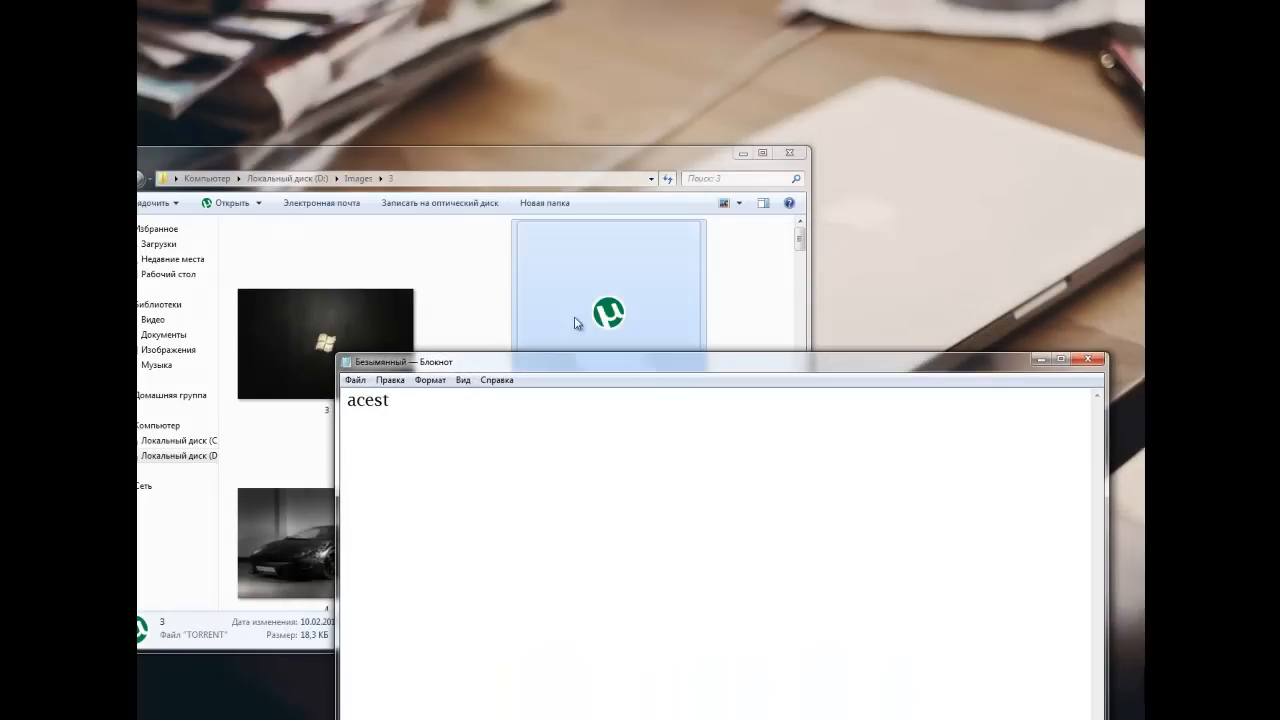
drag(430, 362, 620, 227)
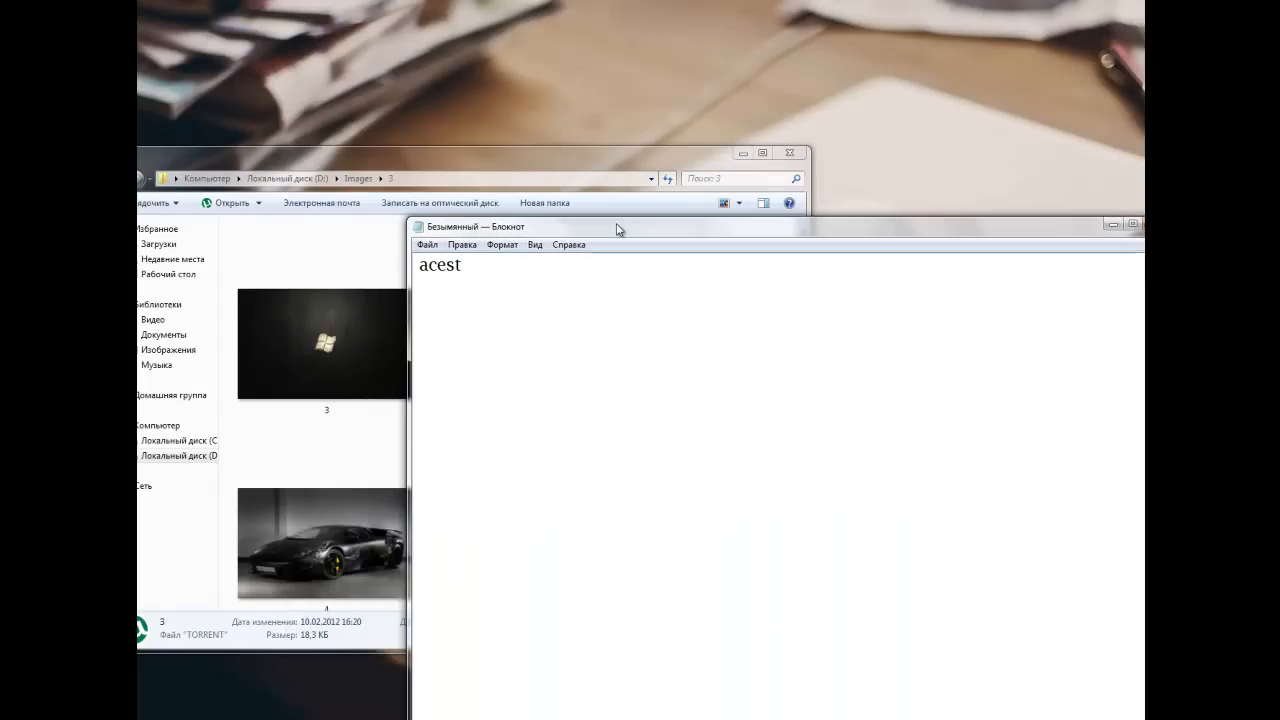
text(il tr)
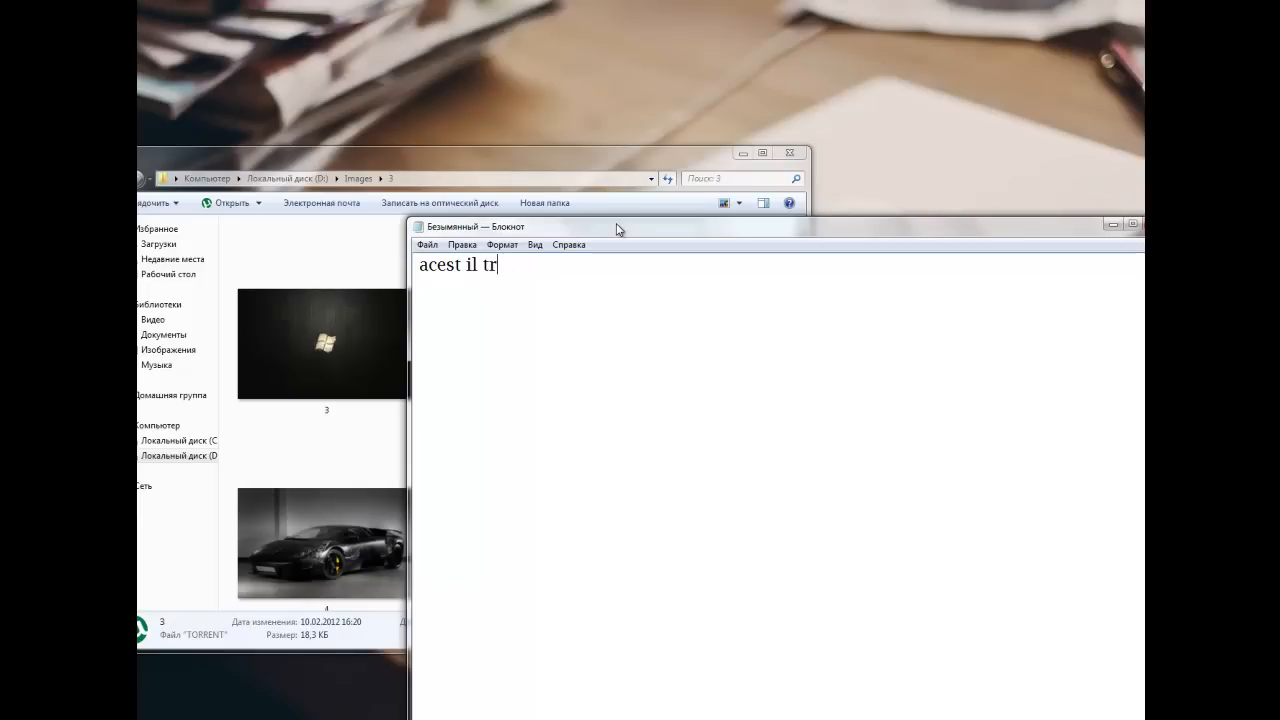
text(imite)
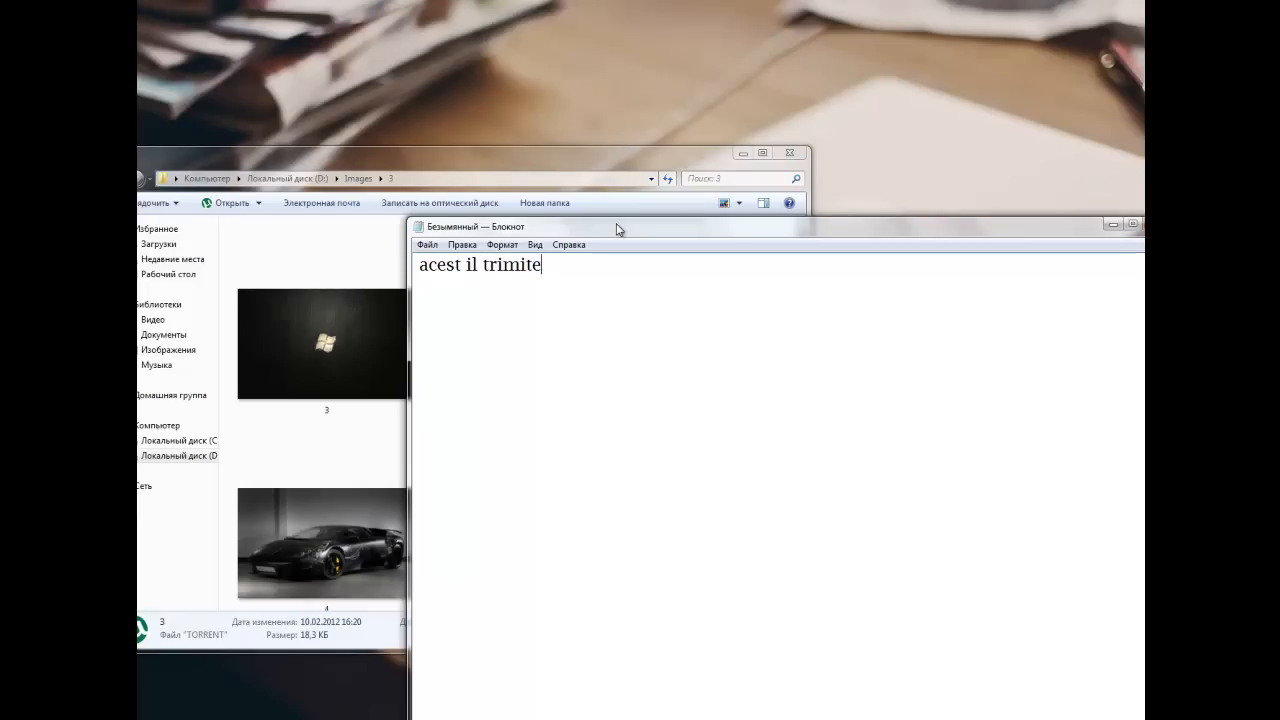
text(ti c)
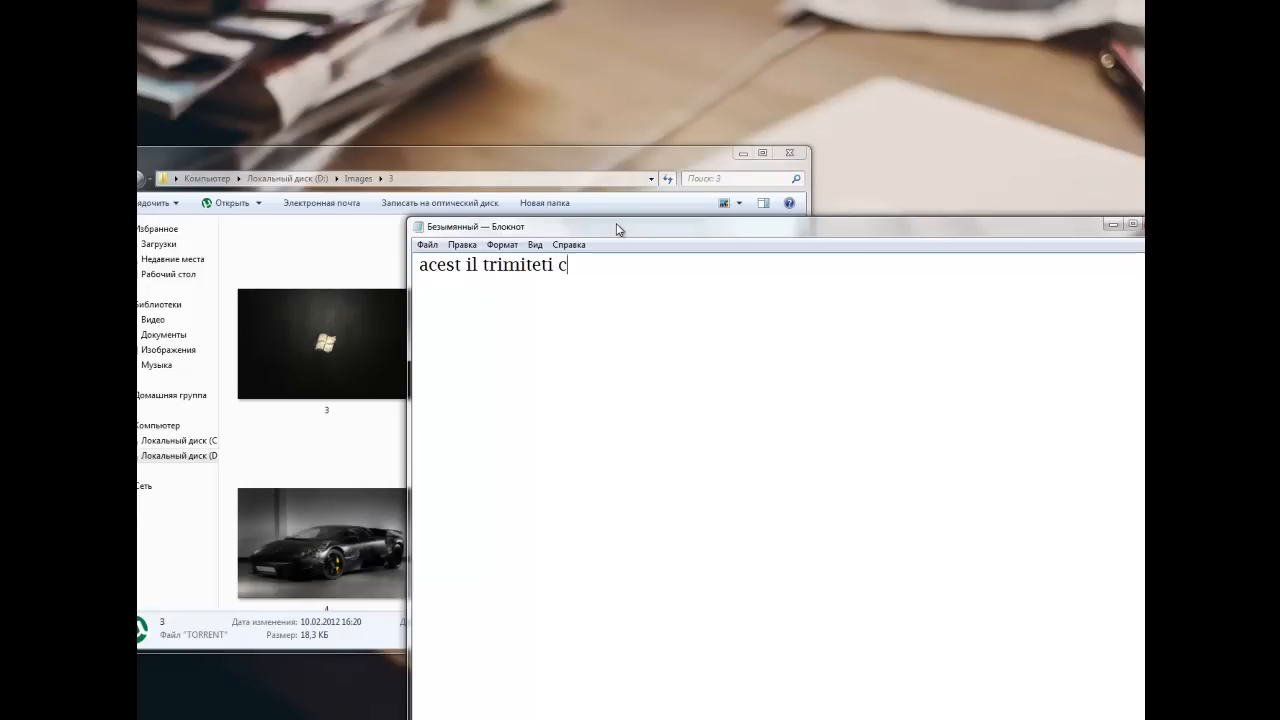
text(ui)
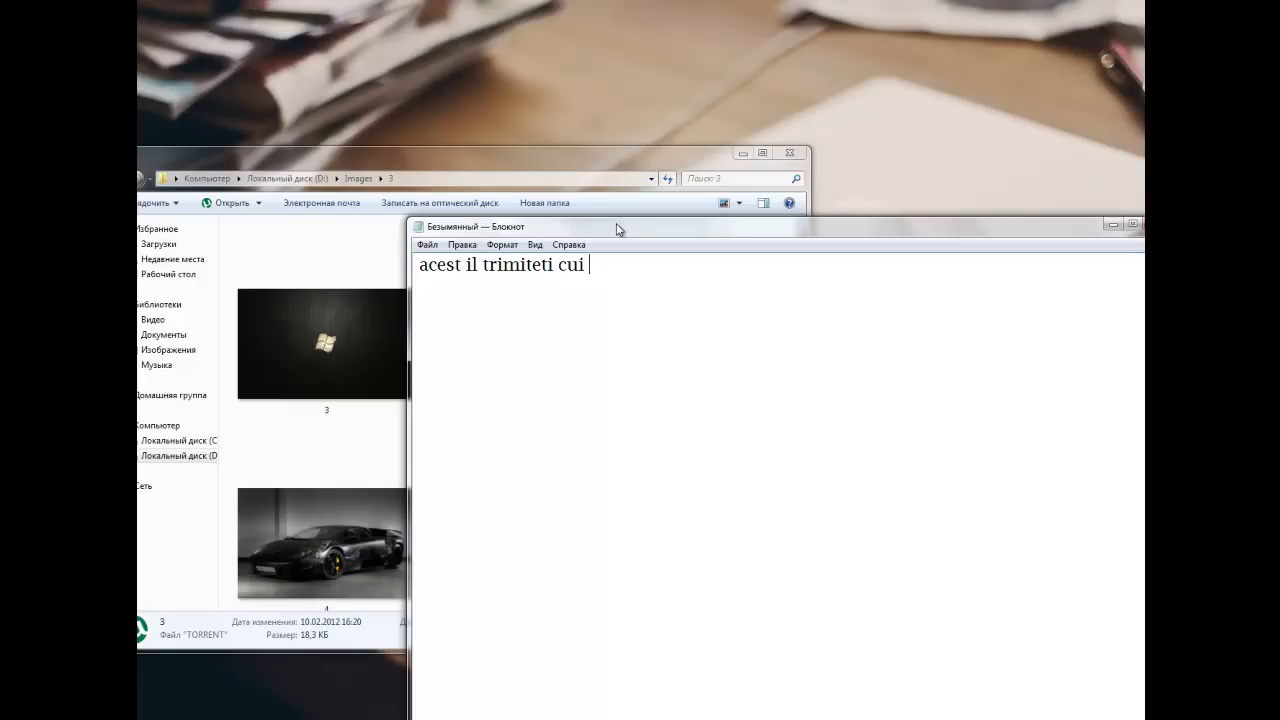
text(doresti sa pr)
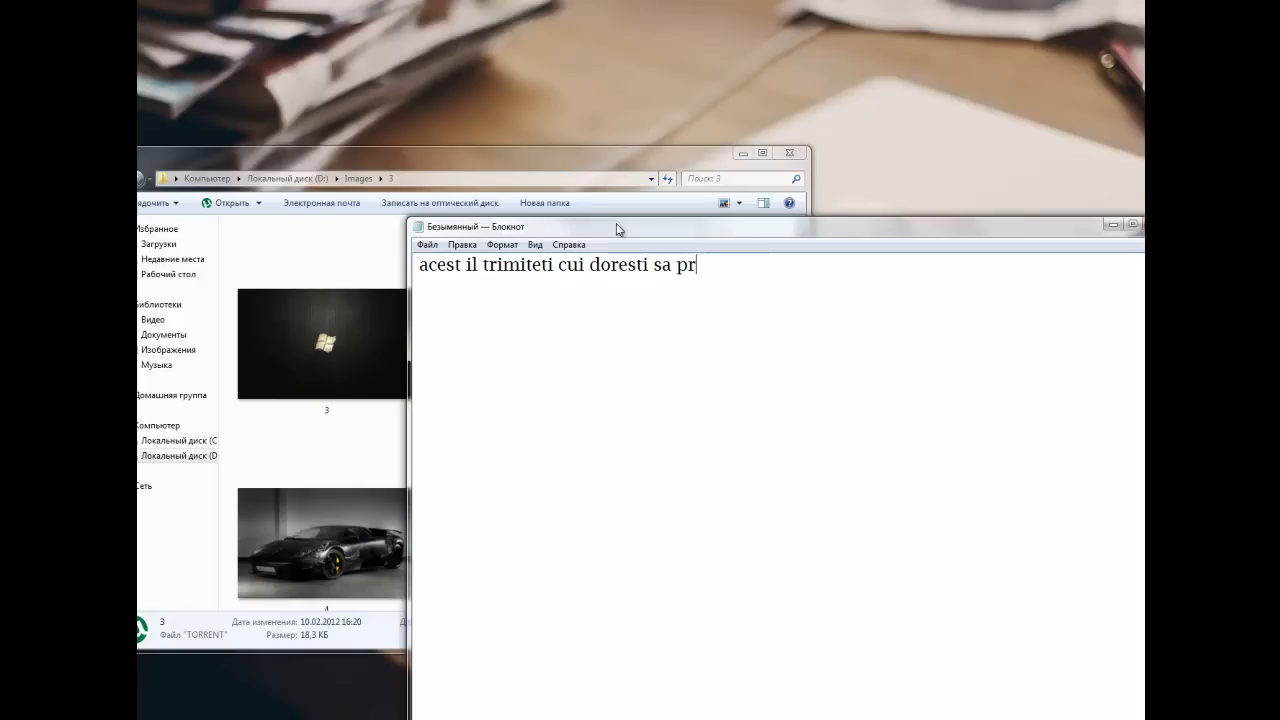
text(imeasca)
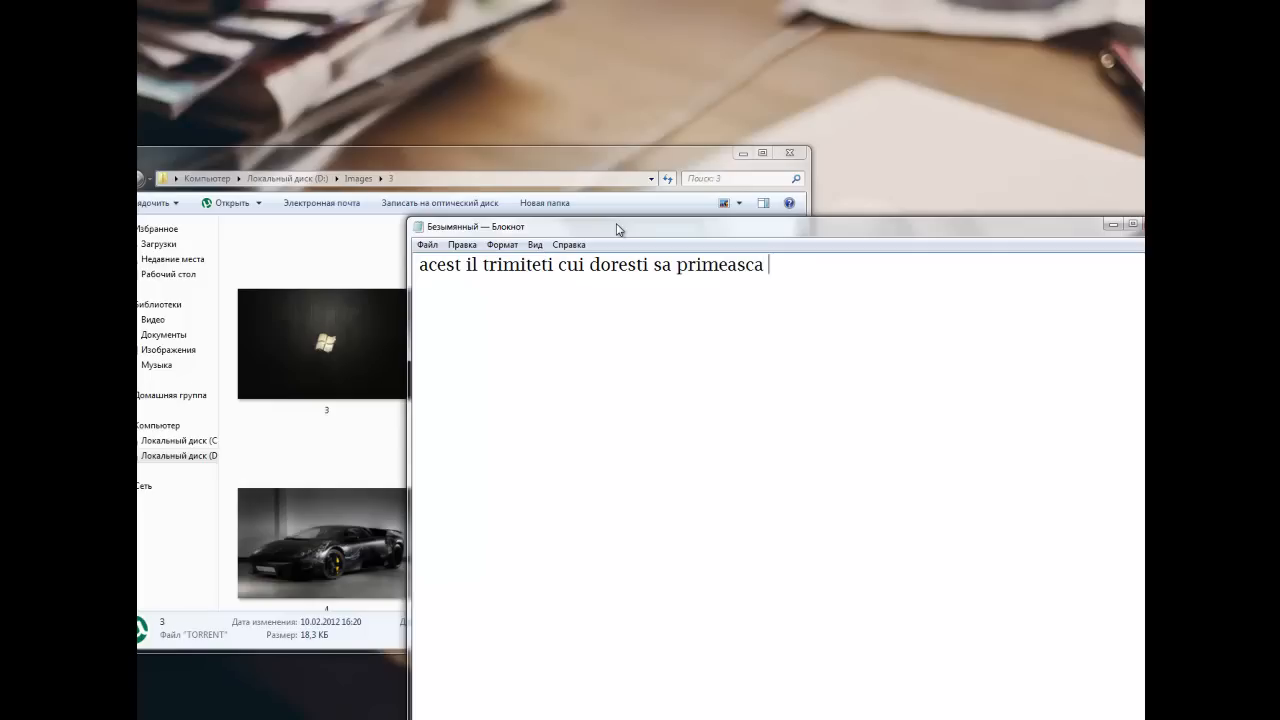
text(file)
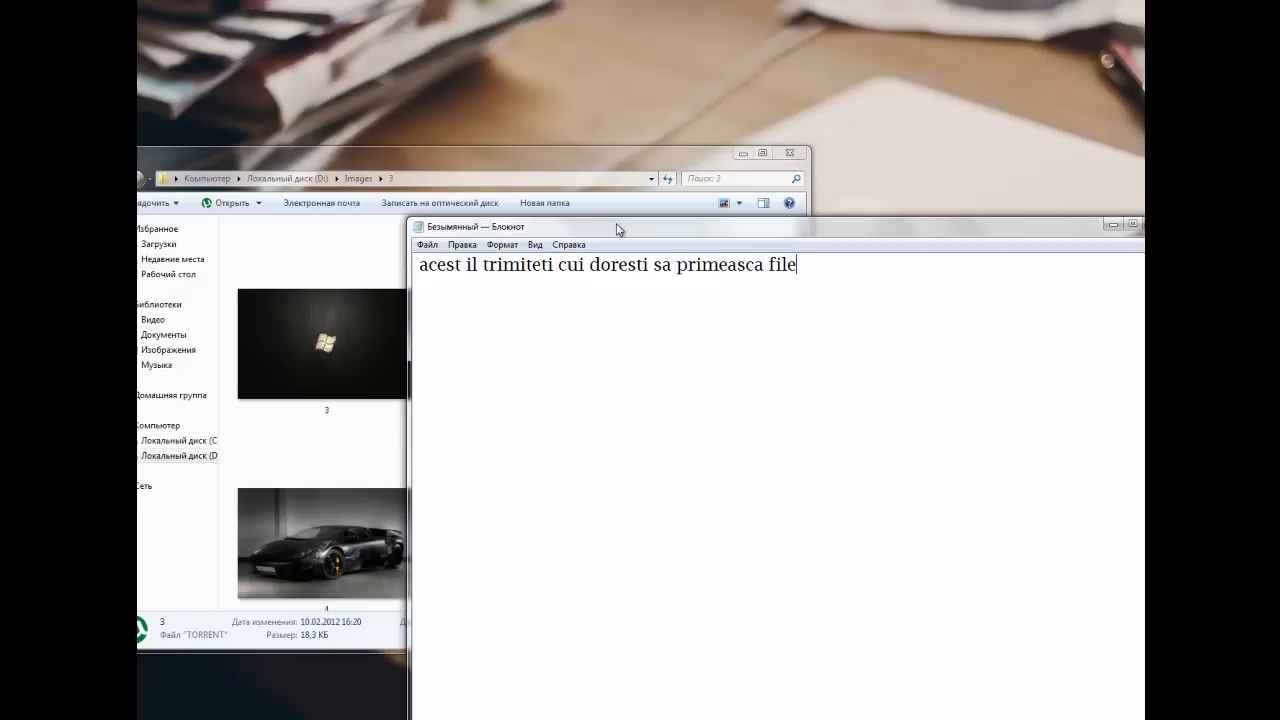
text(-urile)
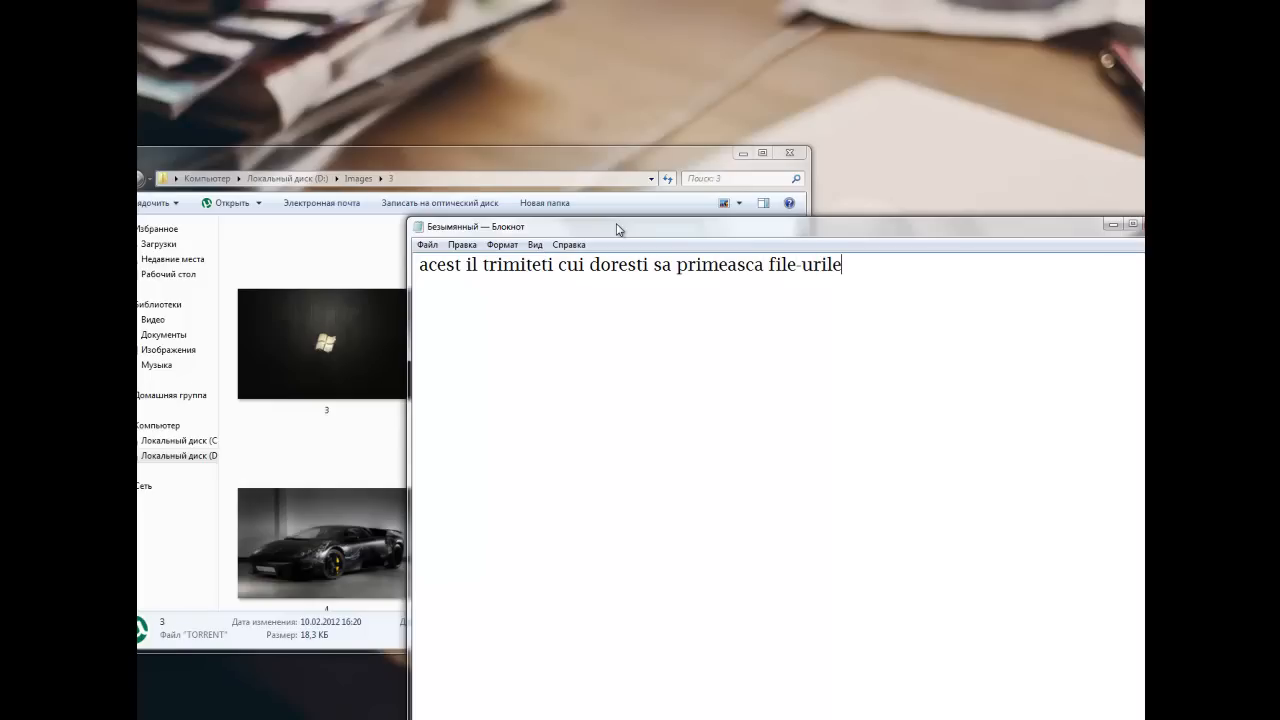
mouse_move(877, 315)
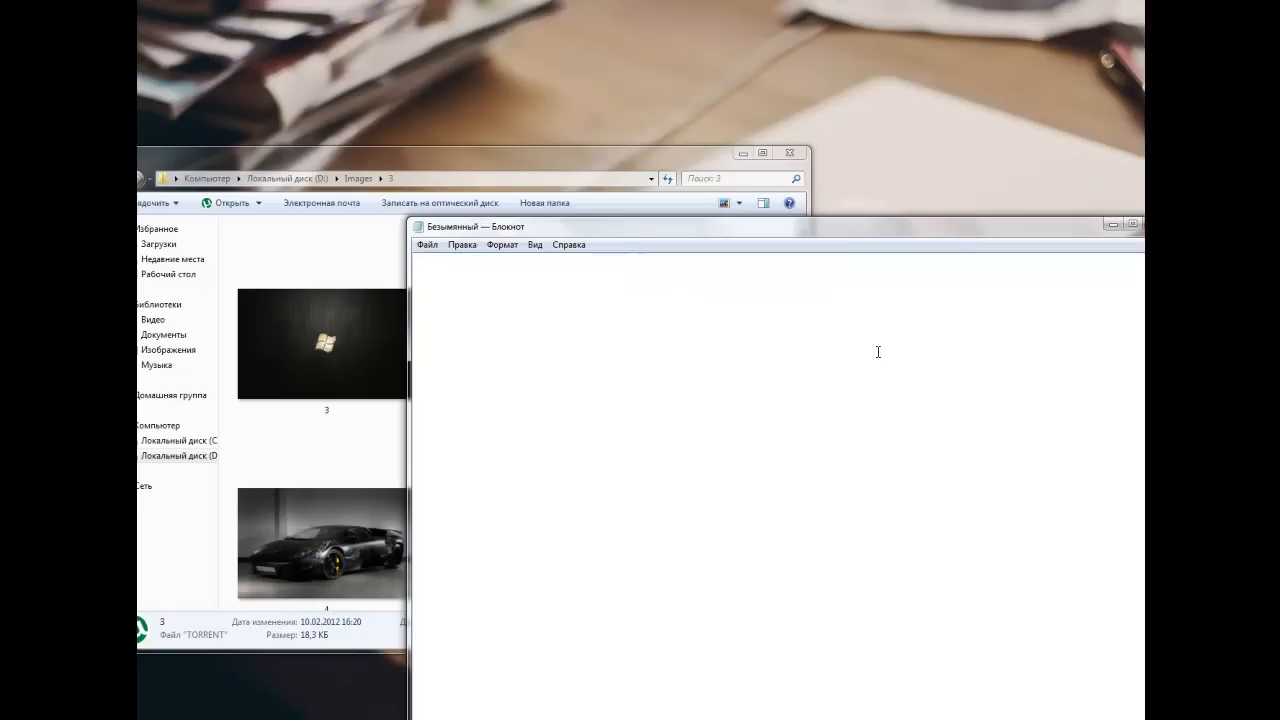
Step: Type 'multumesc pentru atentie' into the Notepad note
text(multu)
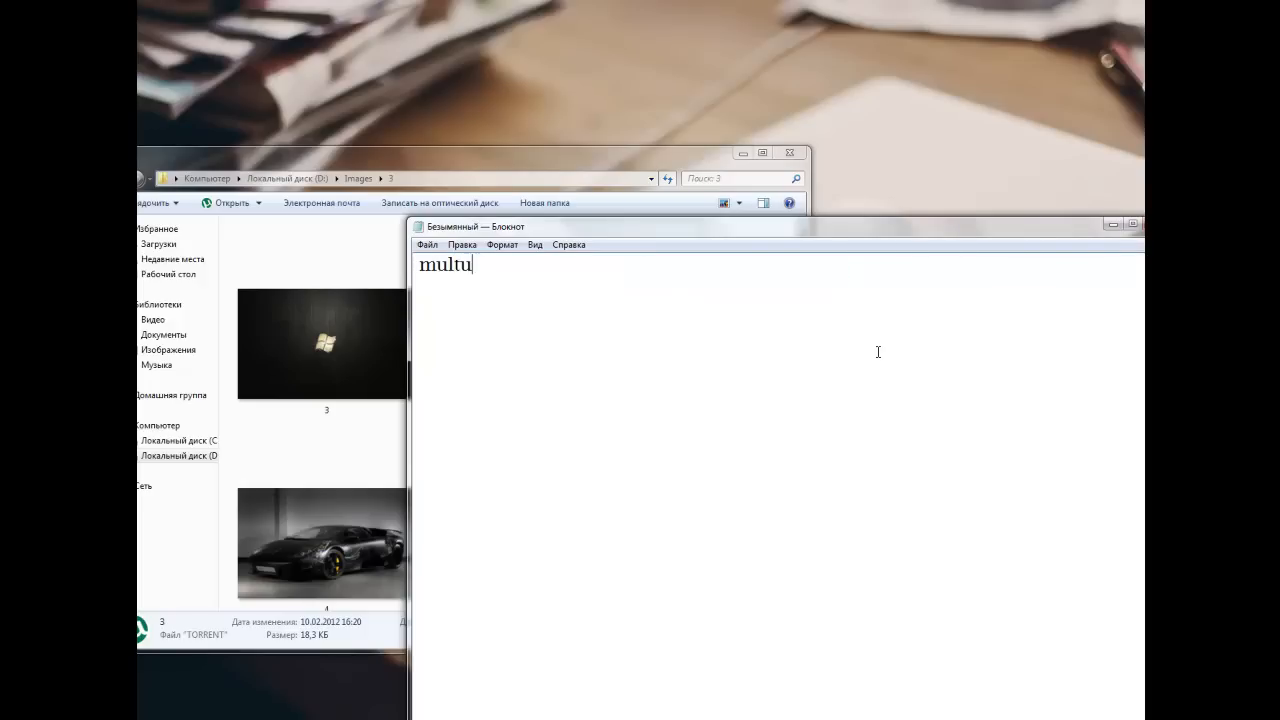
text(mesc pentr)
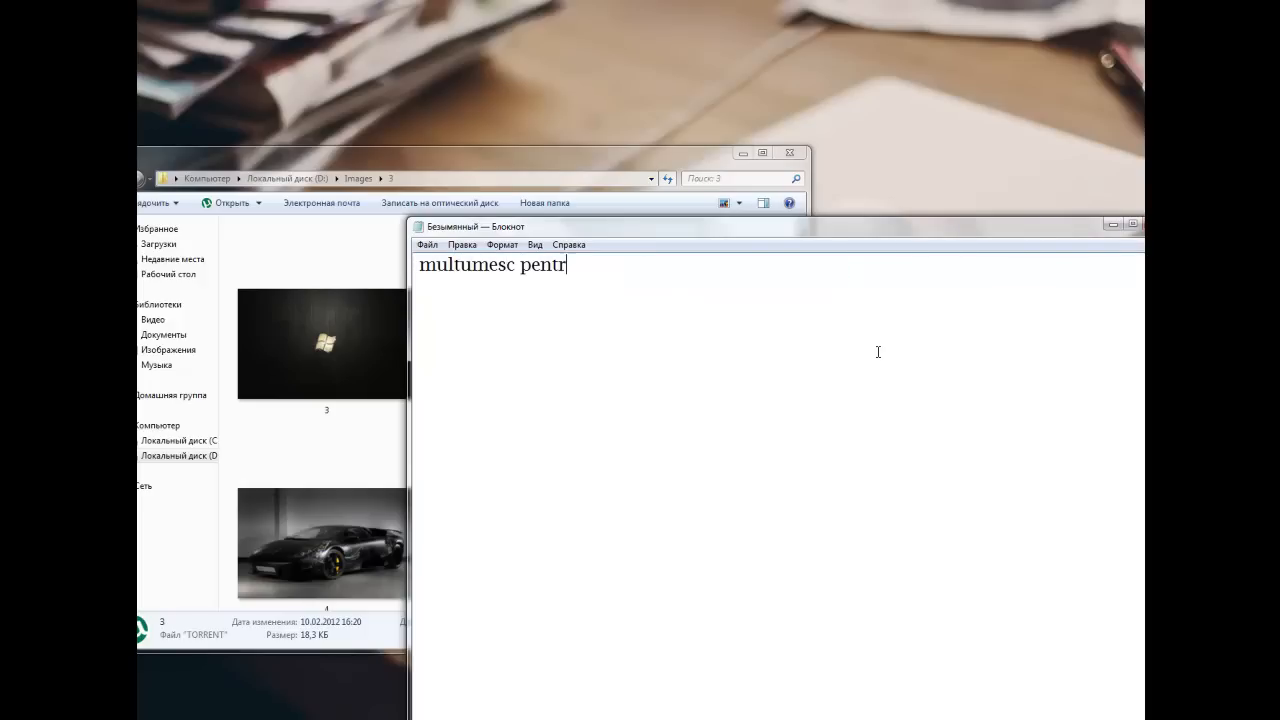
text(u)
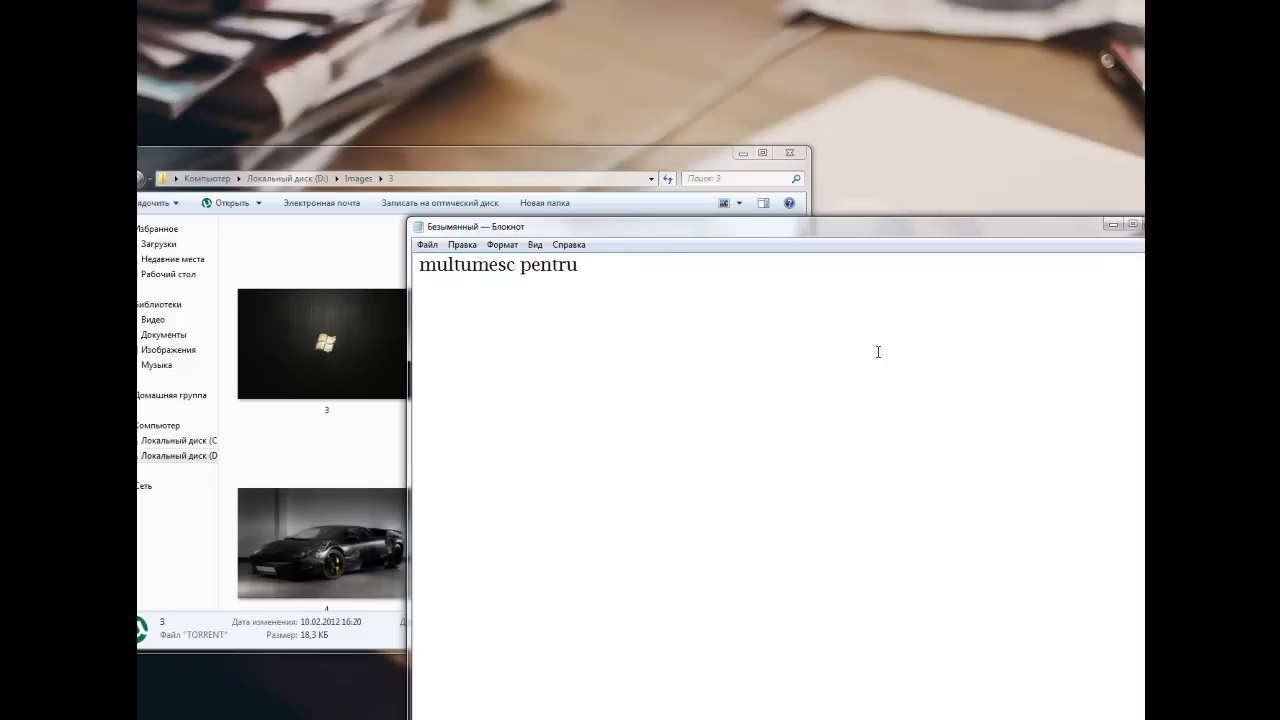
text(ate)
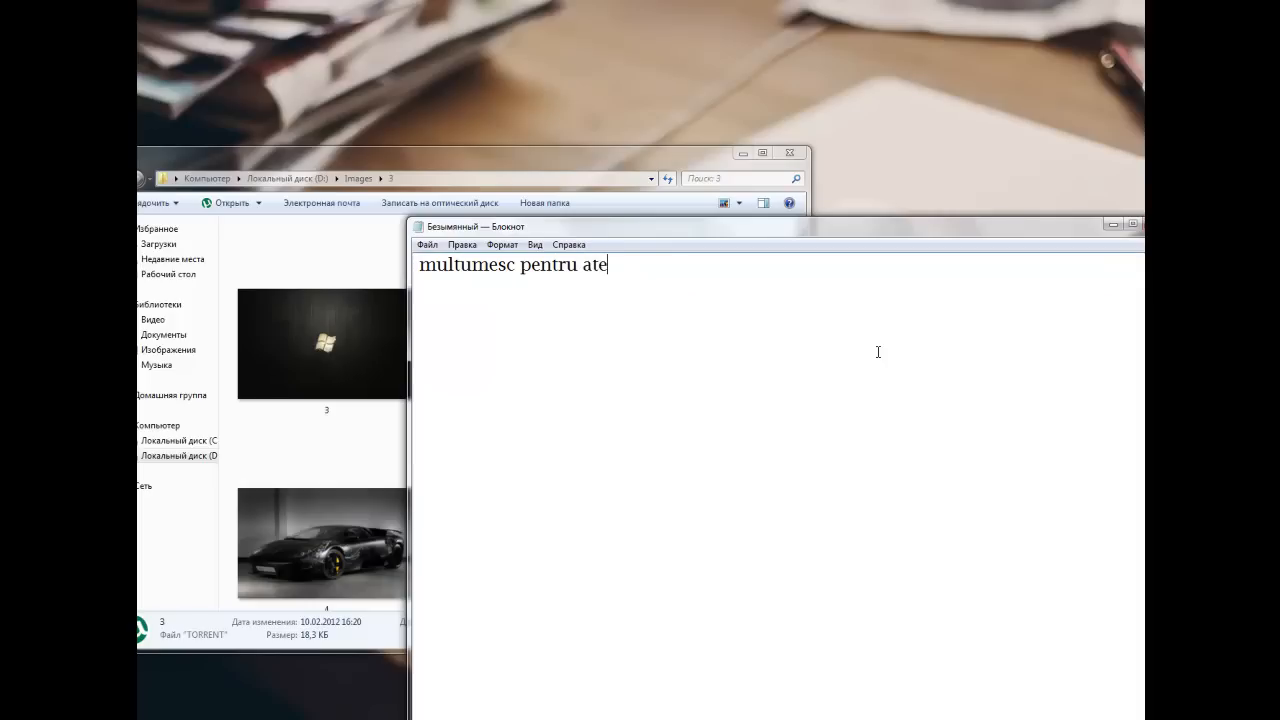
text(ntie)
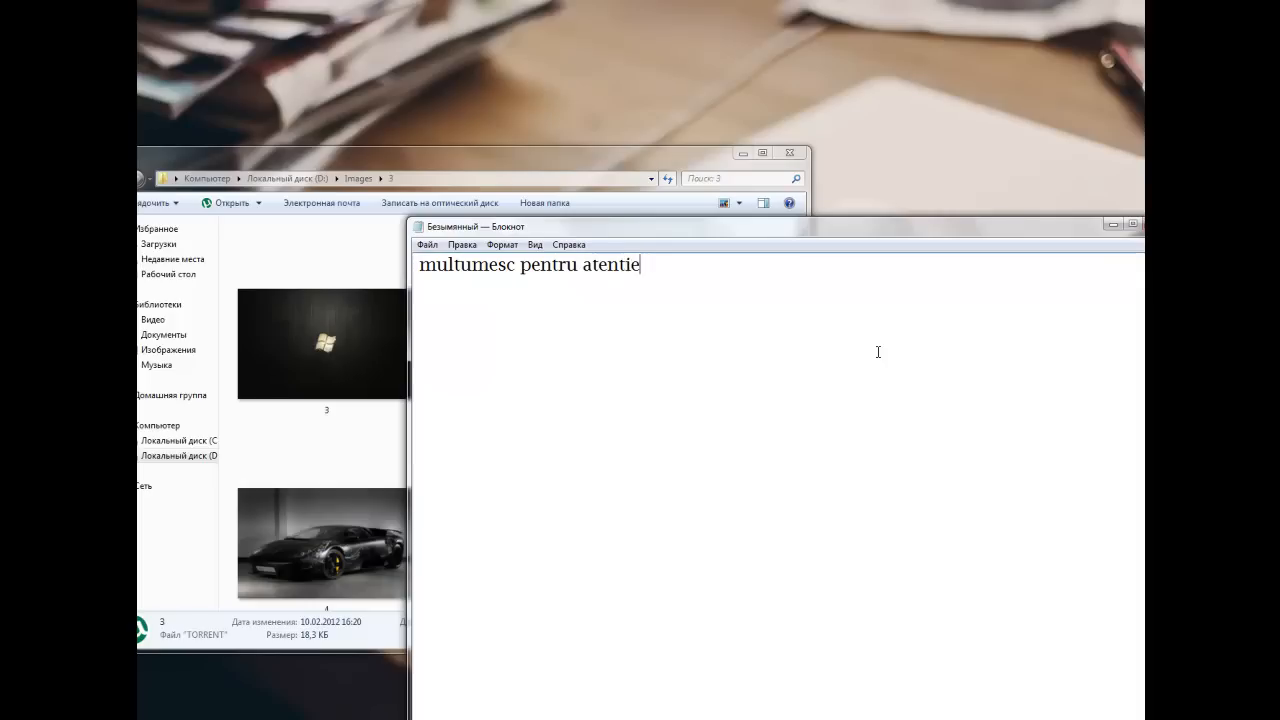
Step: Replace the whole note with 'la revedere ^_^'
key(ctrl+a)
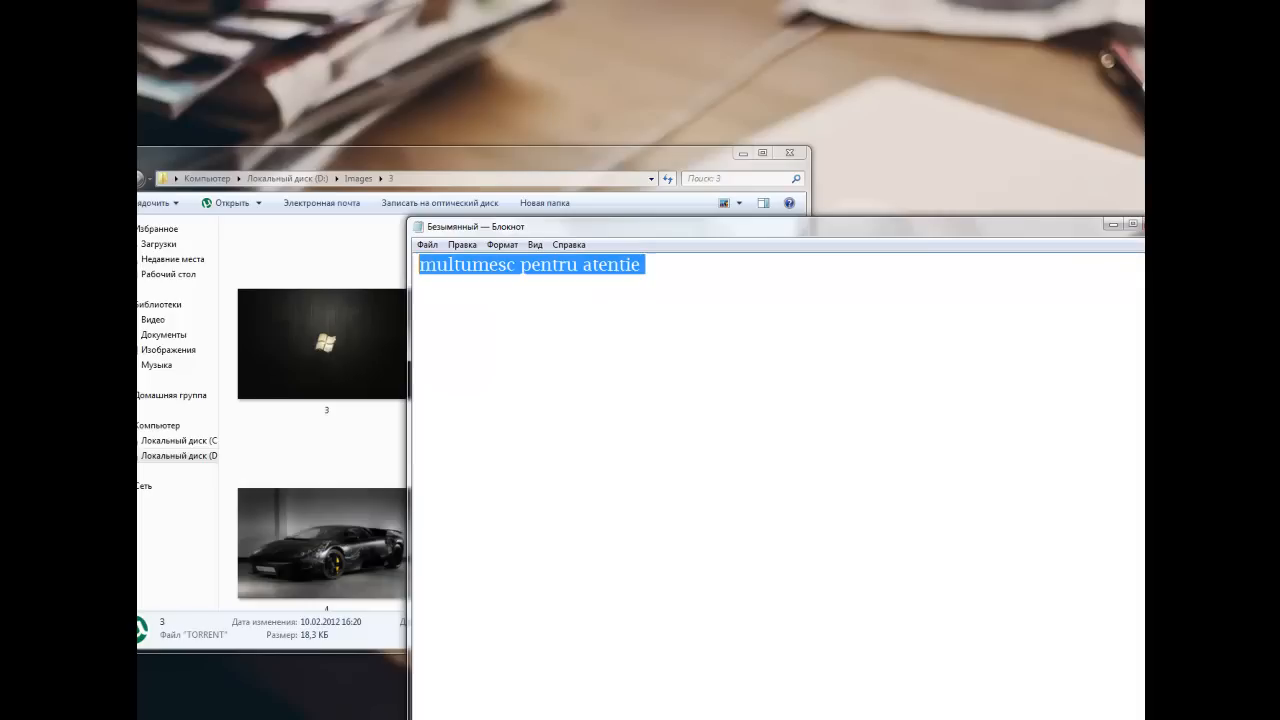
text(la reve)
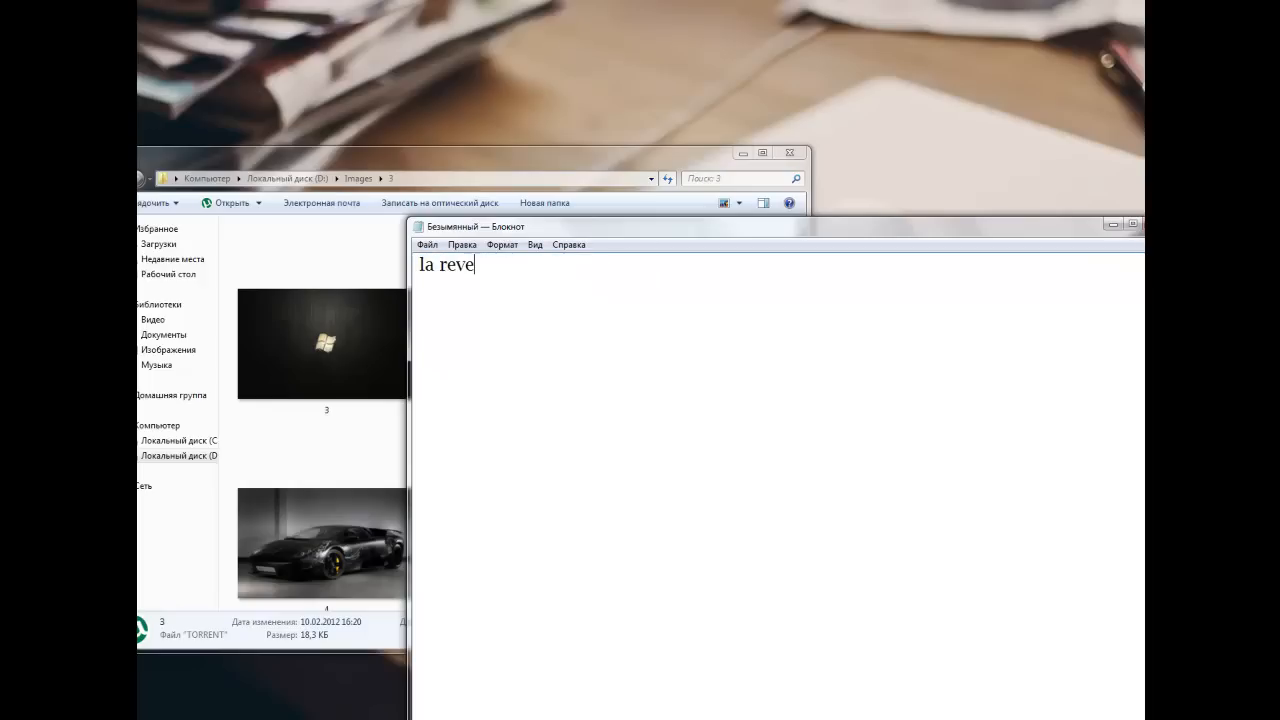
text(dere)
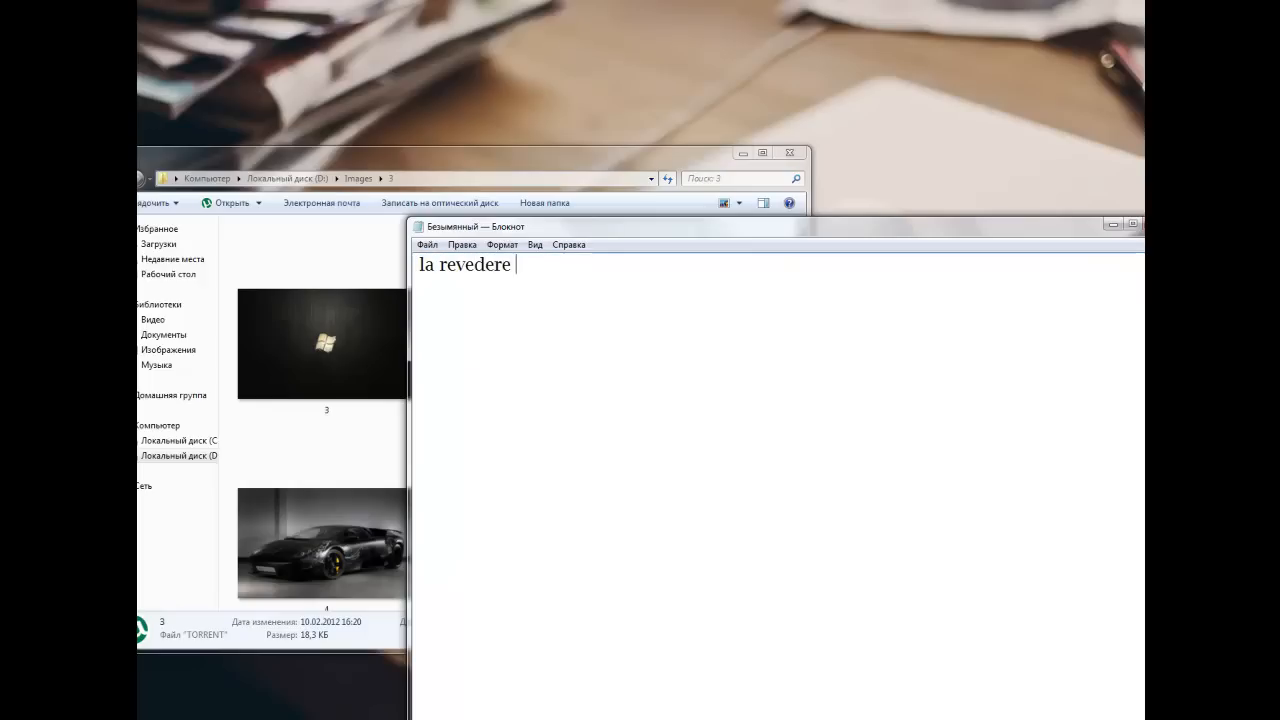
text(^_^)
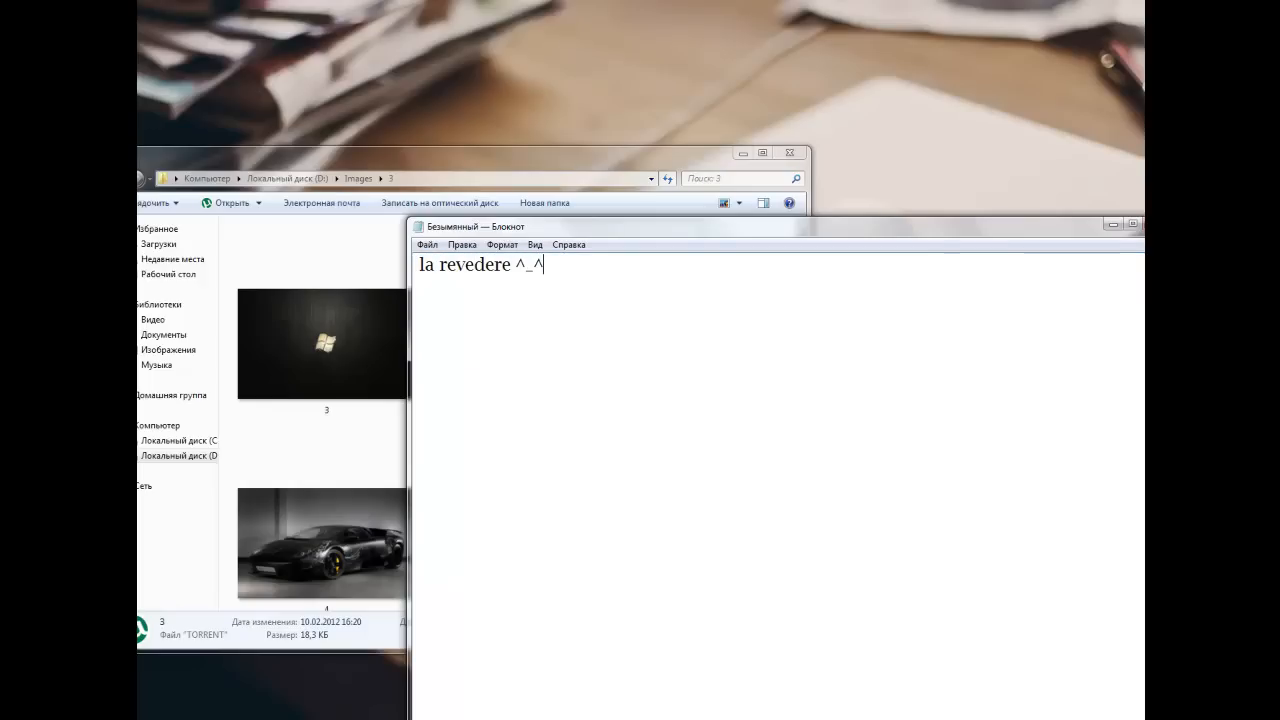